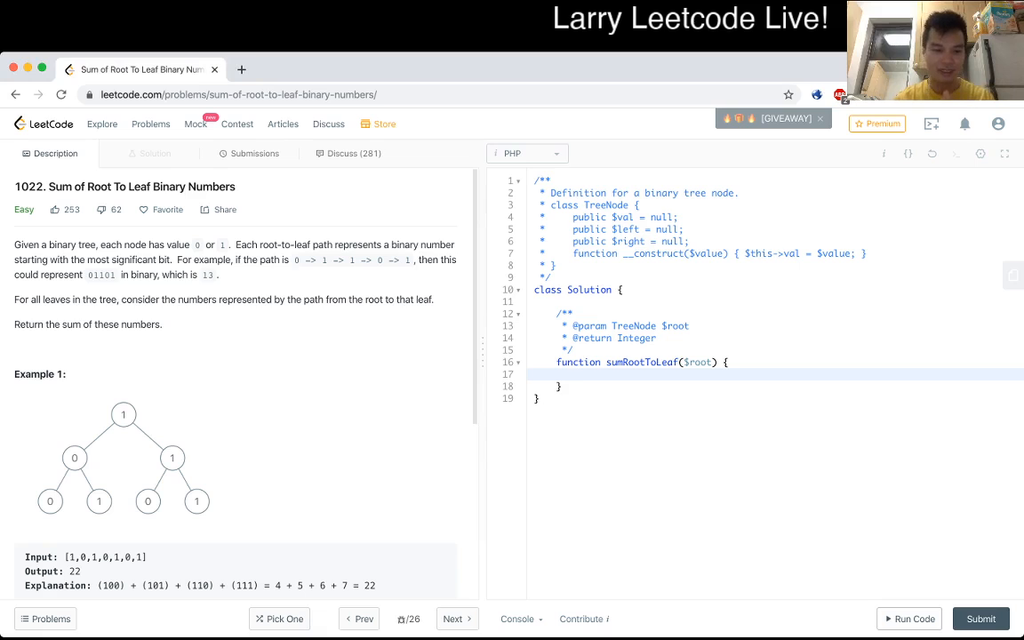
Step: Add a new line above sumRootToLeaf in the Solution class and start typing 'functio'
left_click(578, 374)
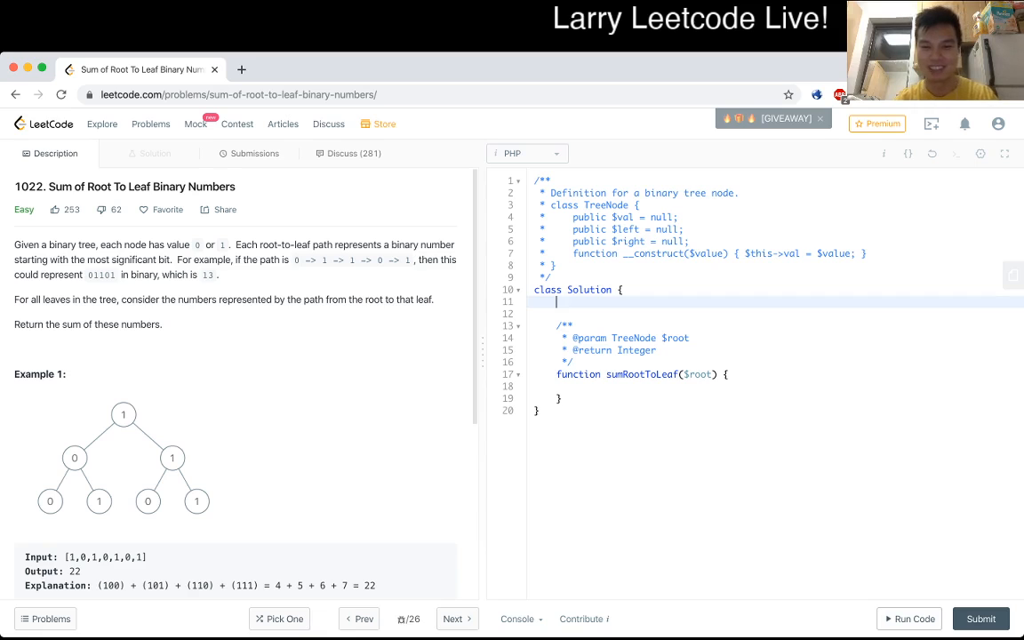
type("functio")
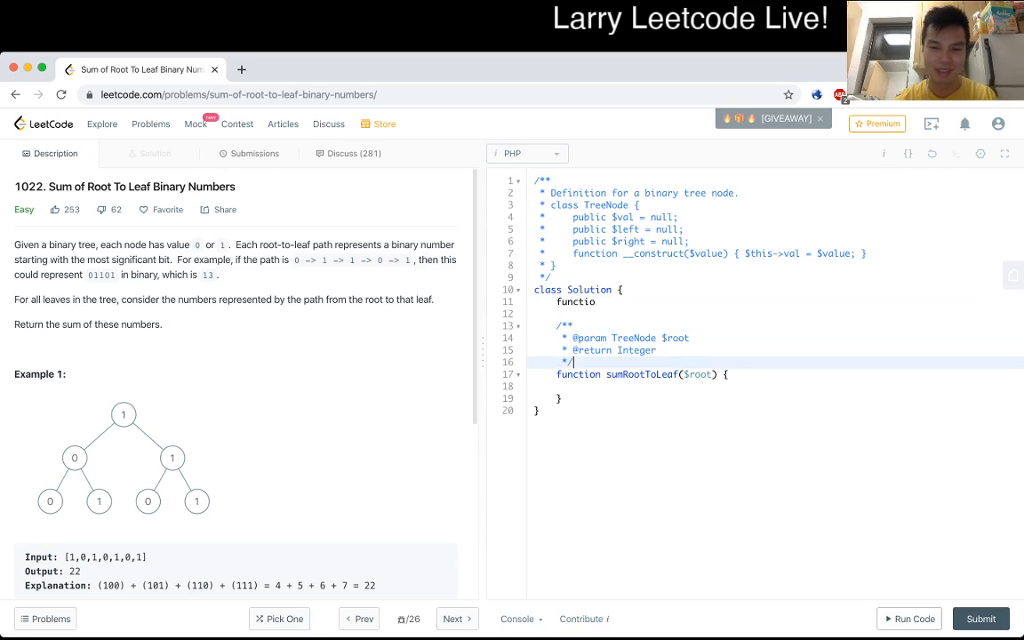
Step: Complete the helper signature sumRootToLeafPartial($partial, $node) { }
left_click(723, 373)
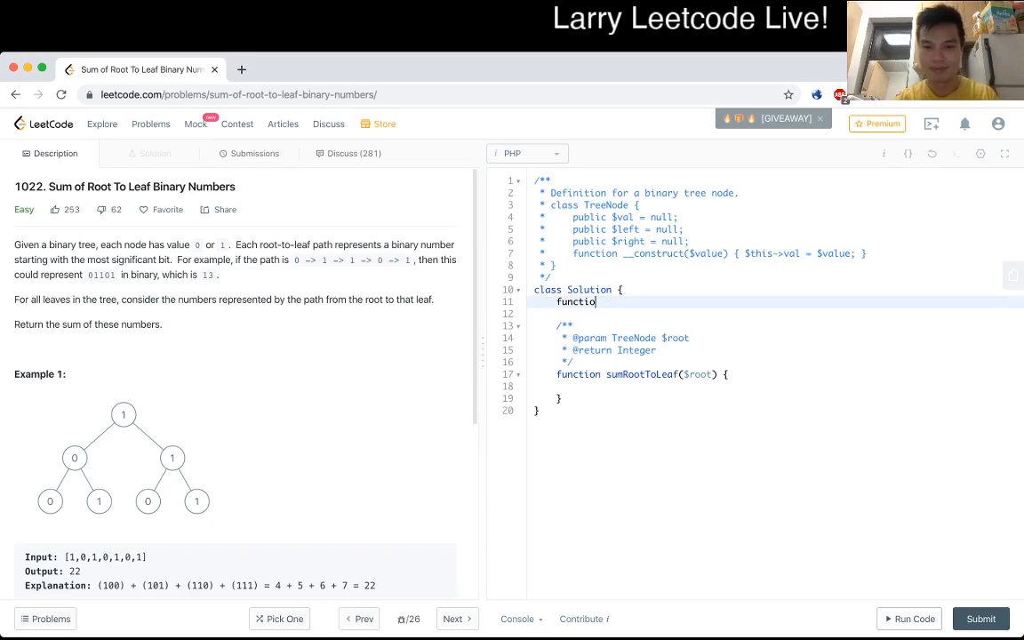
type("n sumRoot")
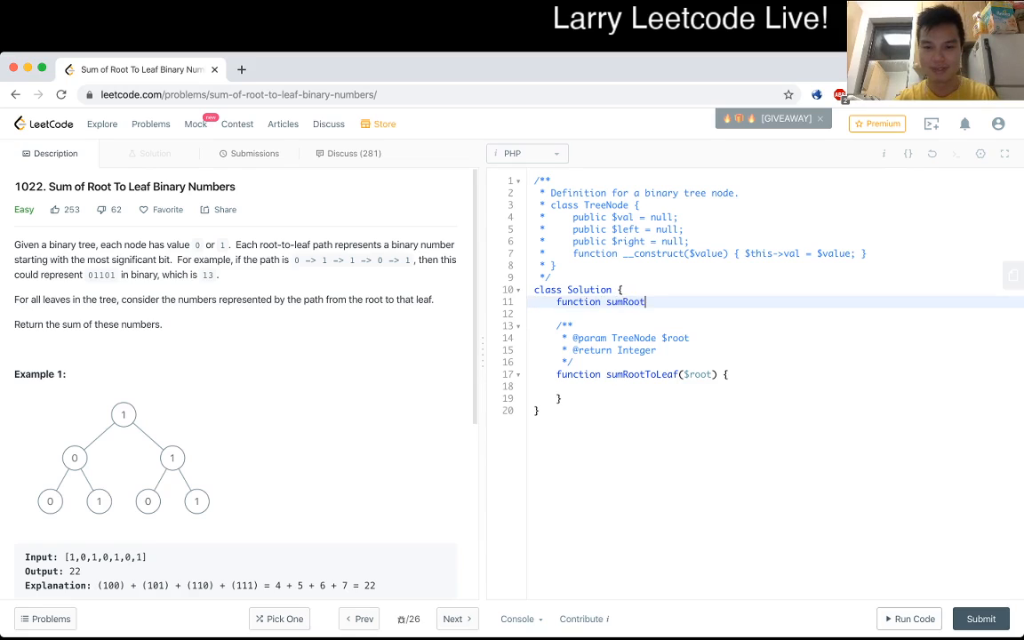
type("ToLeaf")
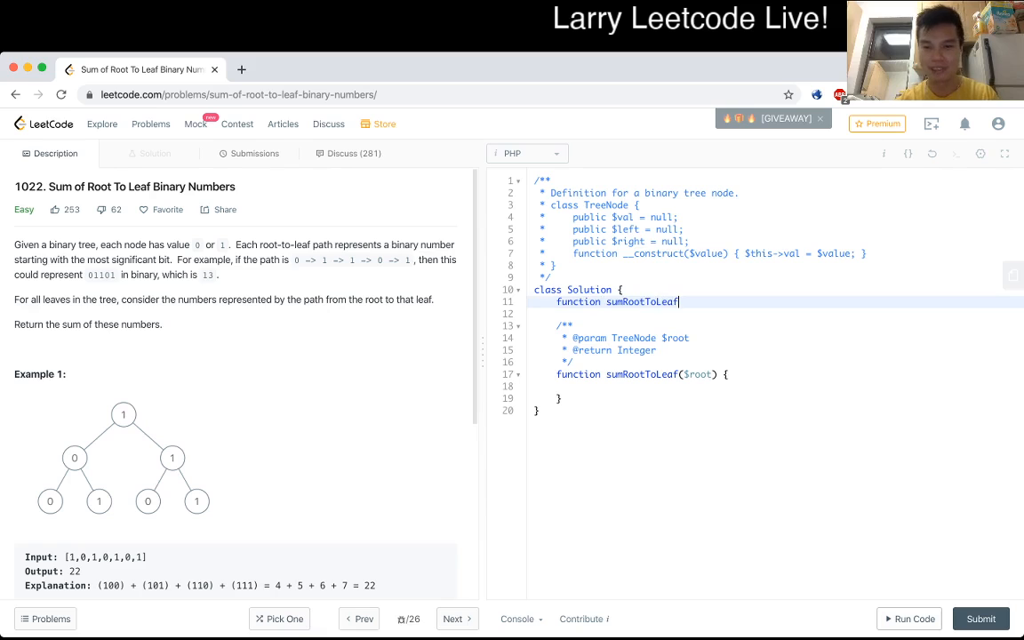
type("Partial($partial,")
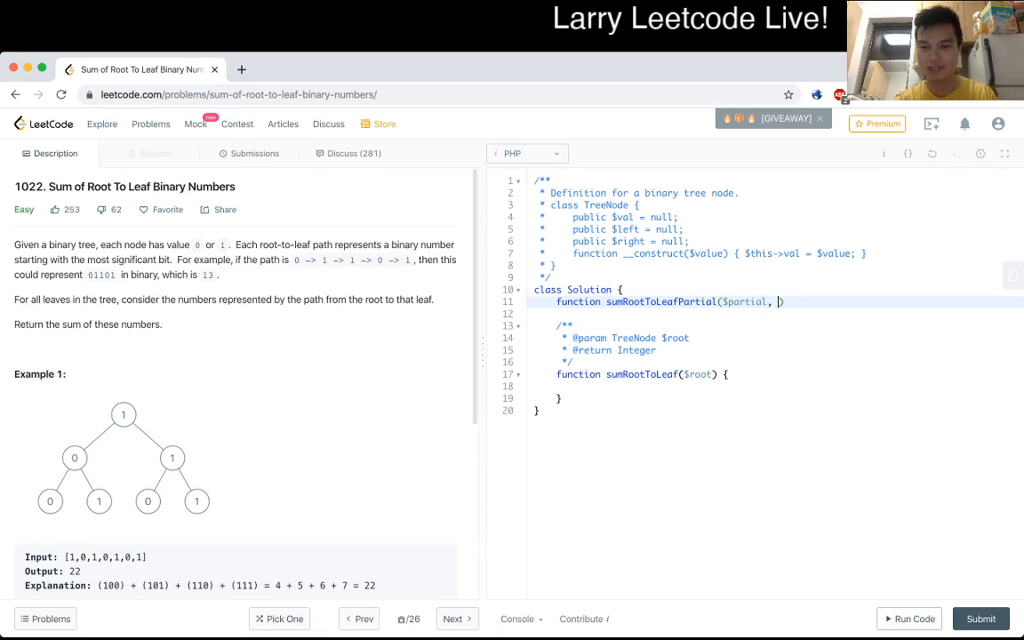
type("$root")
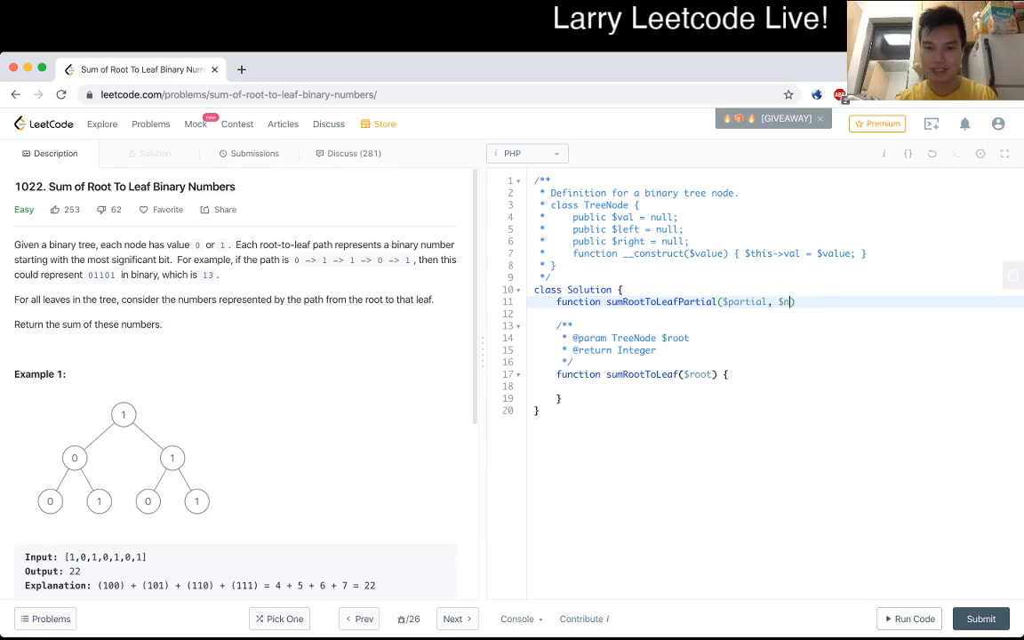
type("ode) {")
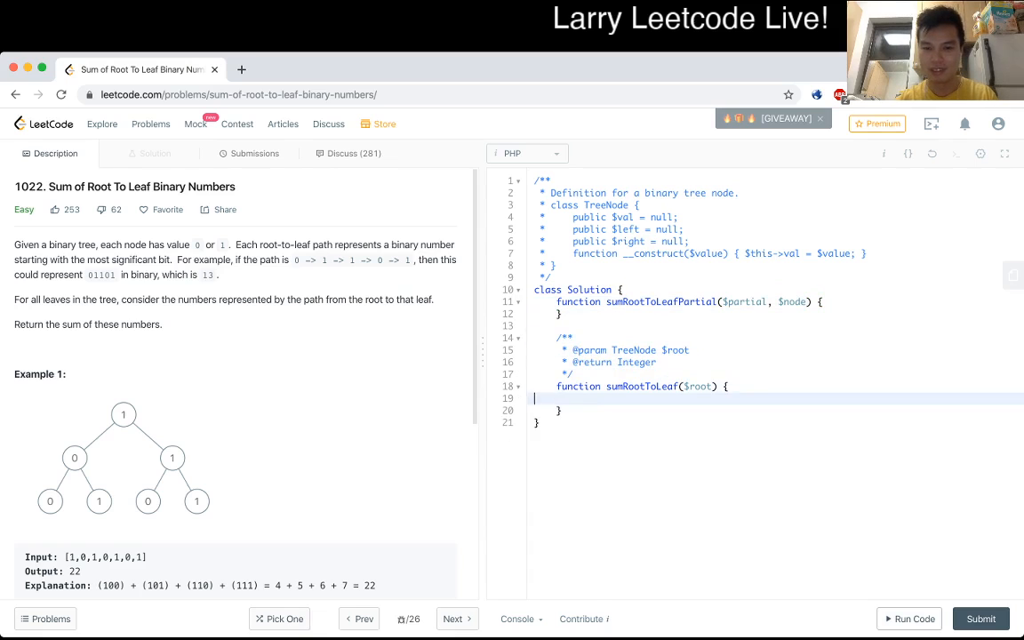
Step: Make sumRootToLeaf return sumRootToLeafPartial(0, $root)
type("return sumRootToLeaf")
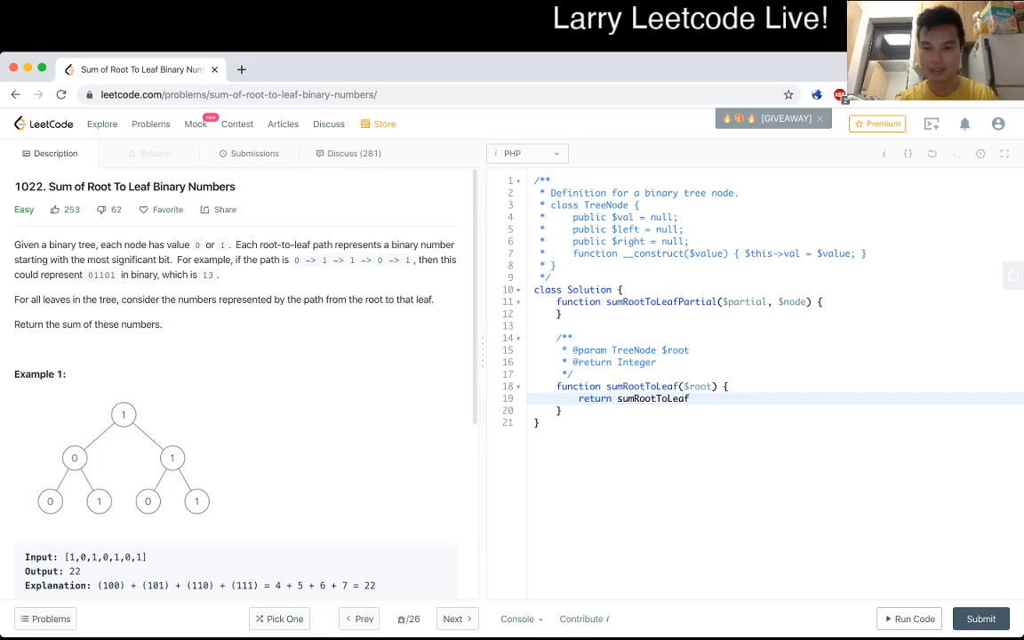
type("Partial(0)")
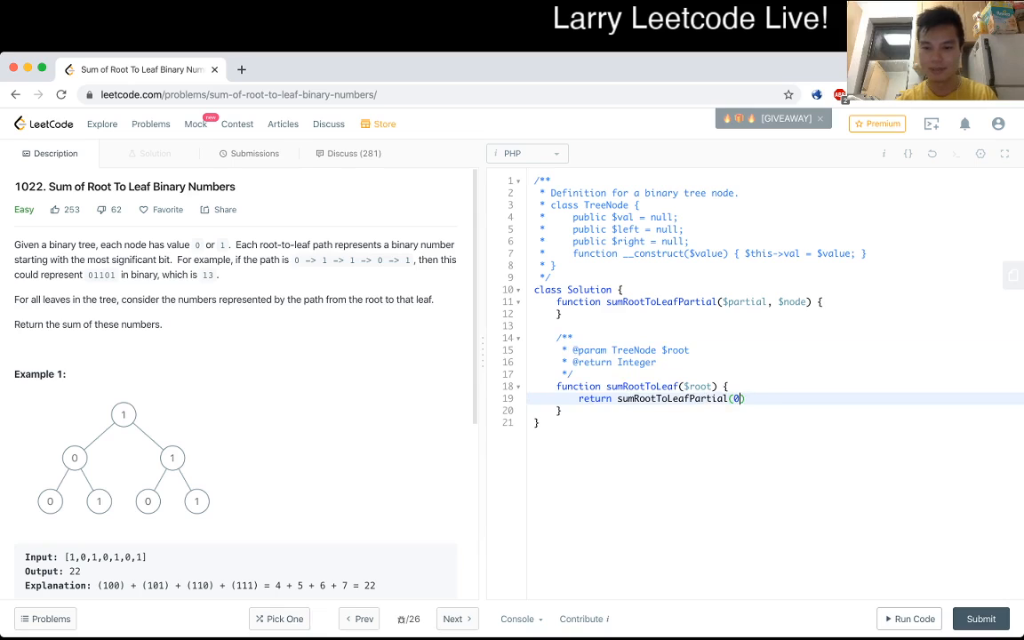
type(", $o")
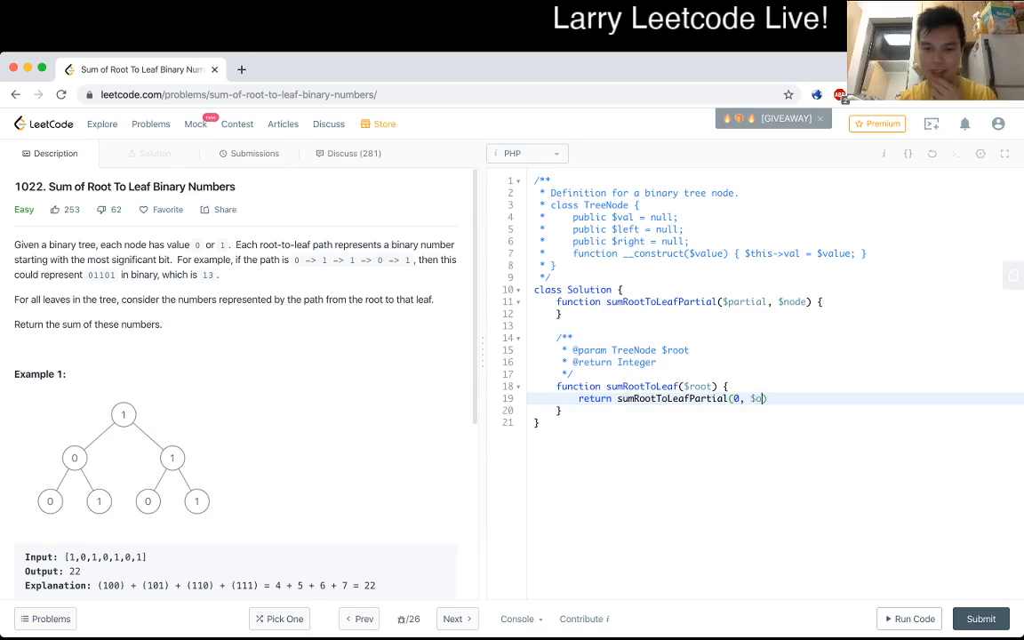
type("root);")
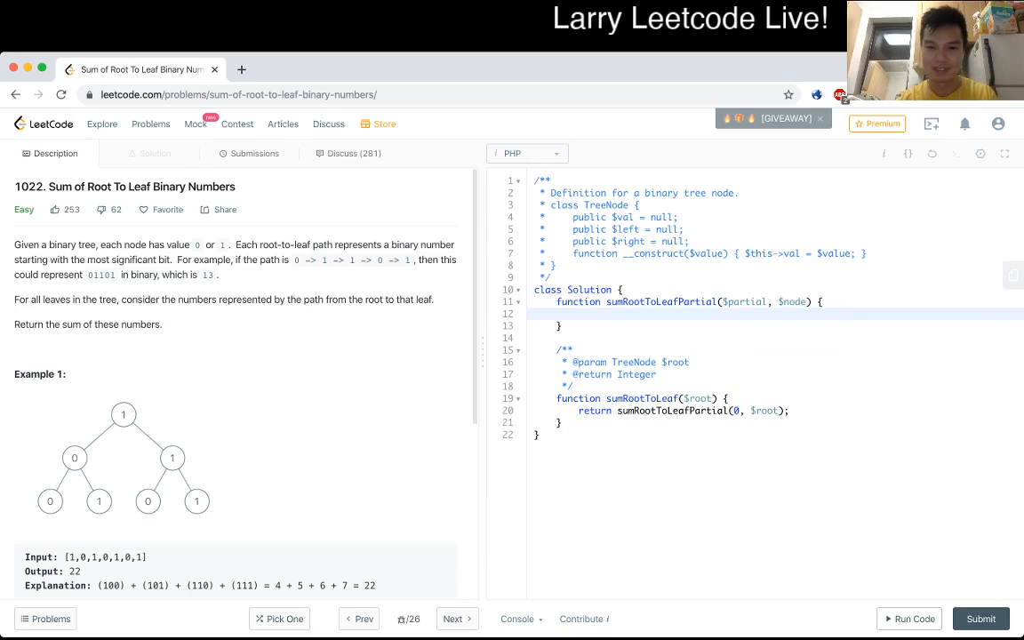
Step: Start the helper with an if (!isset($node)) { } base-case block
type("if ($)")
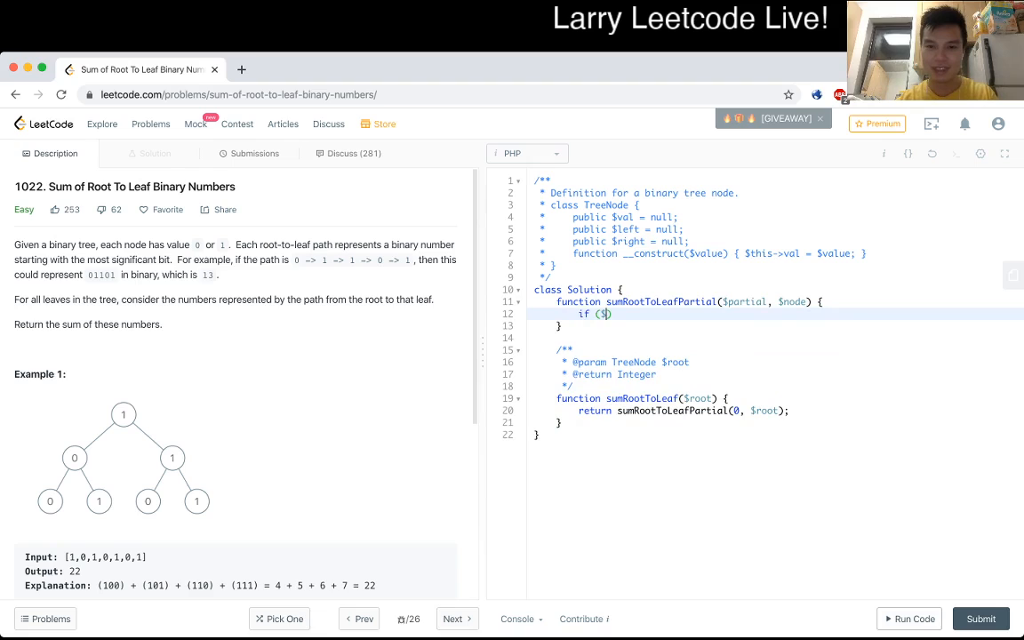
type("node->")
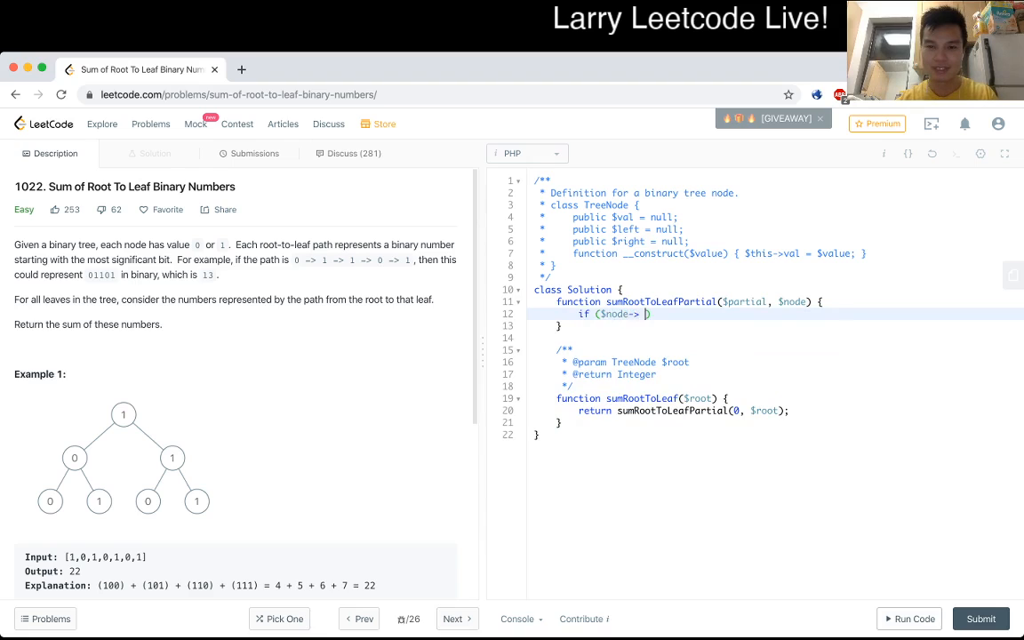
type(")")
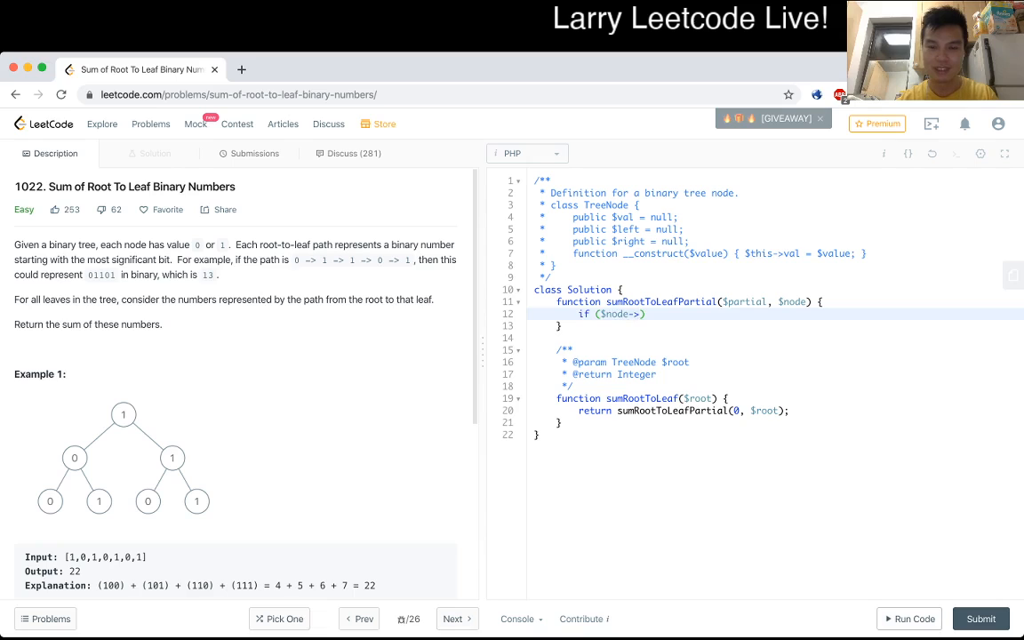
type("==")
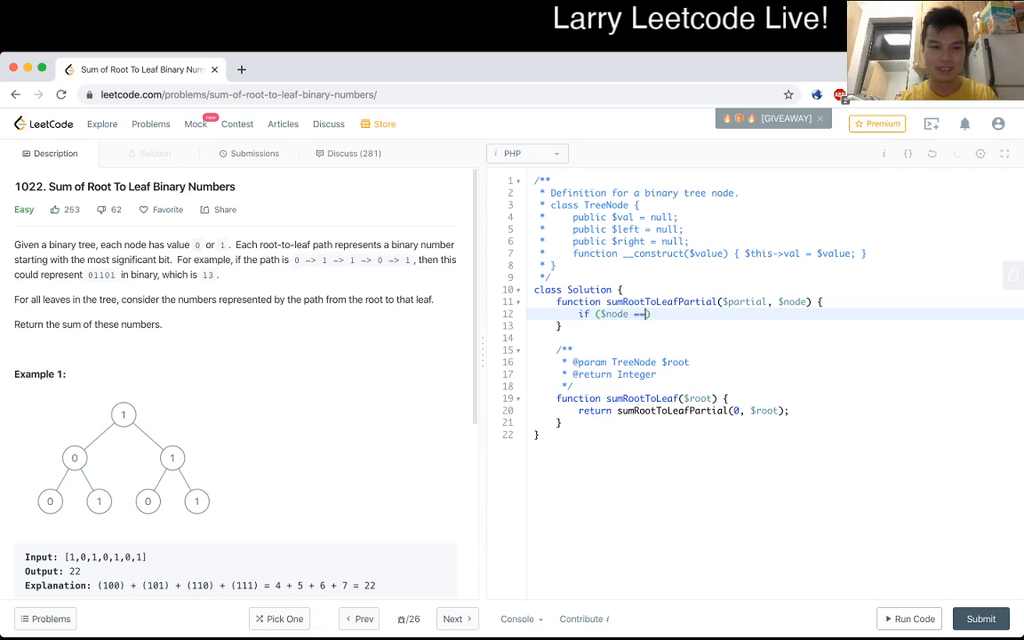
type("= null)")
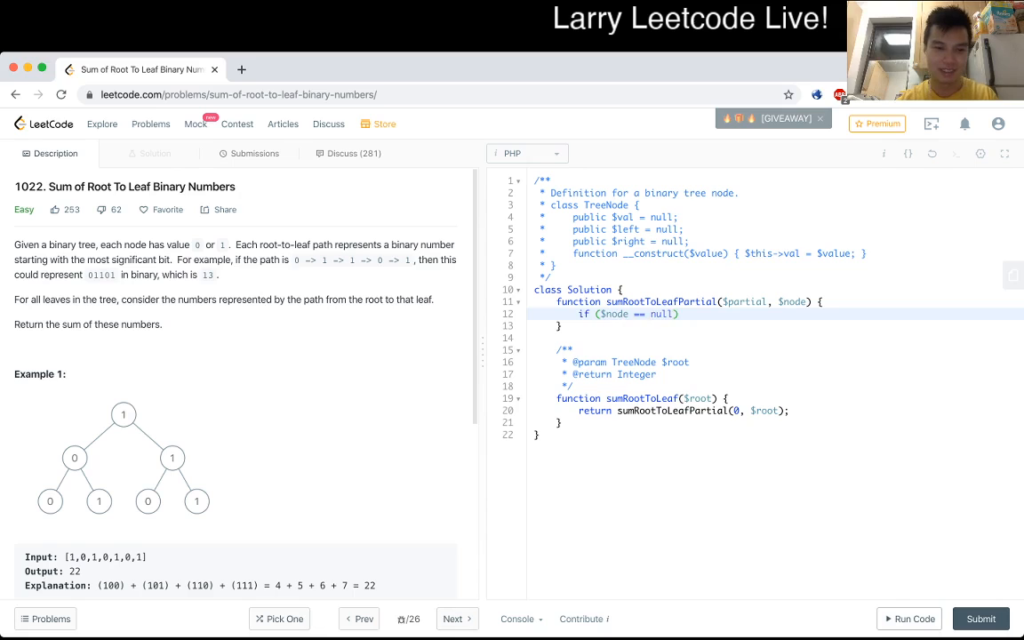
scroll("down", 3)
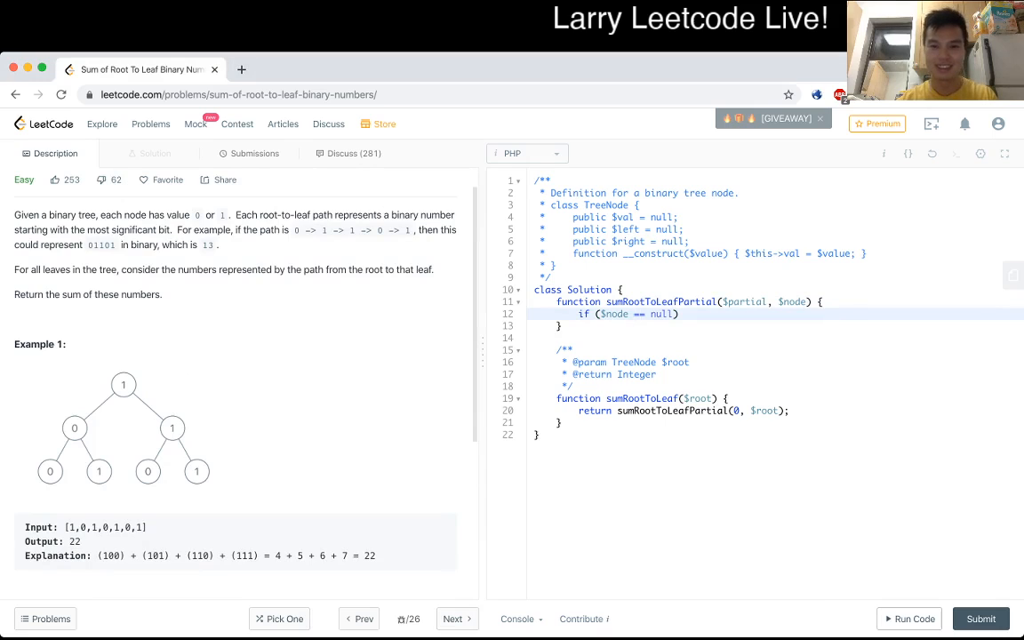
type("isset")
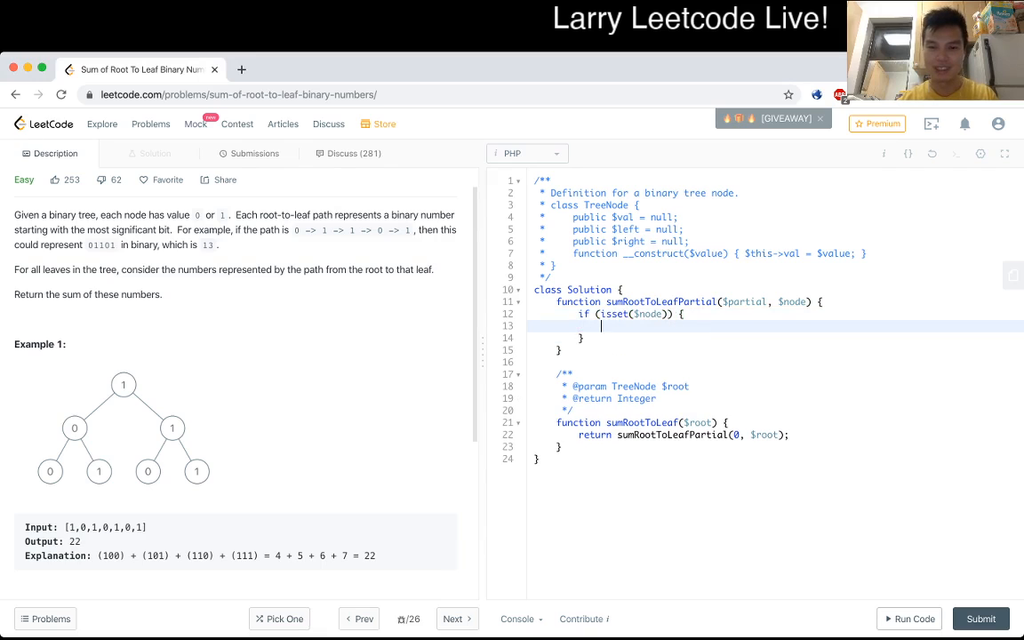
type("!")
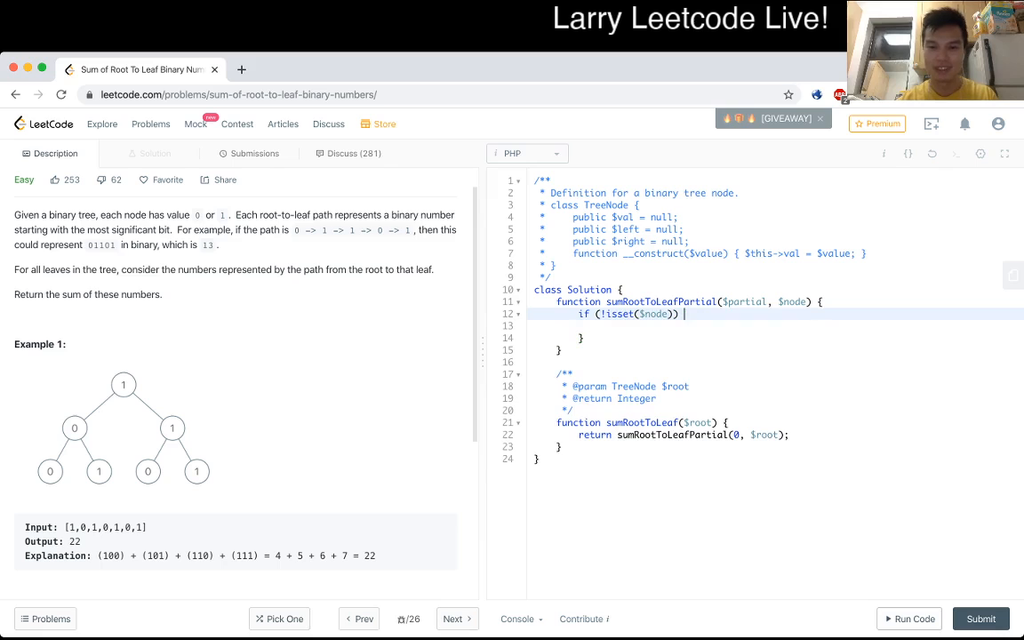
type("{}")
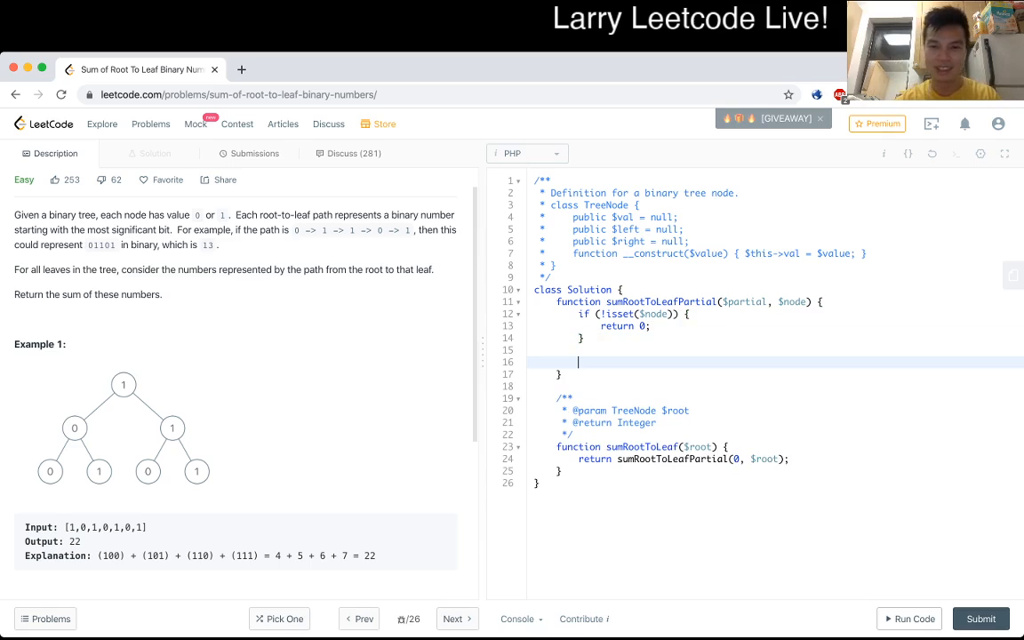
Step: Compute $newpartial = $partial * 2 plus the node's val
type("ret")
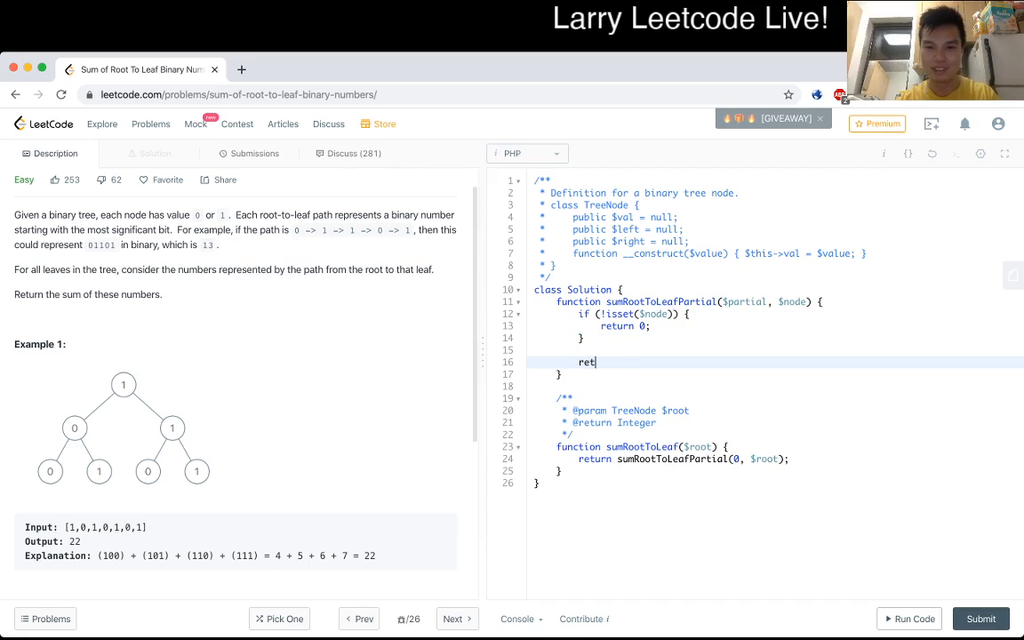
type("urn")
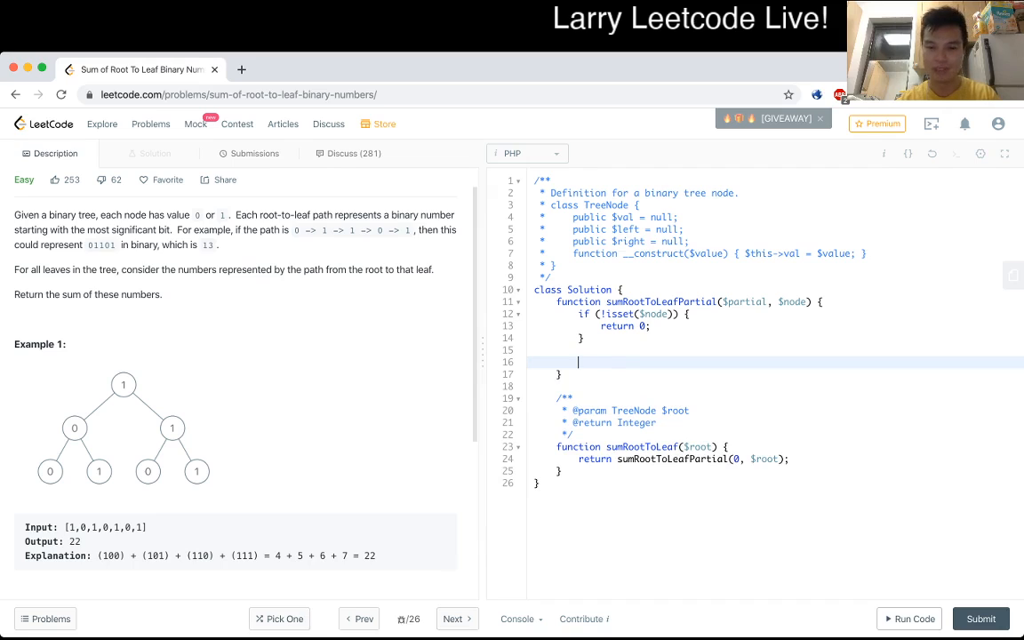
type("$pre")
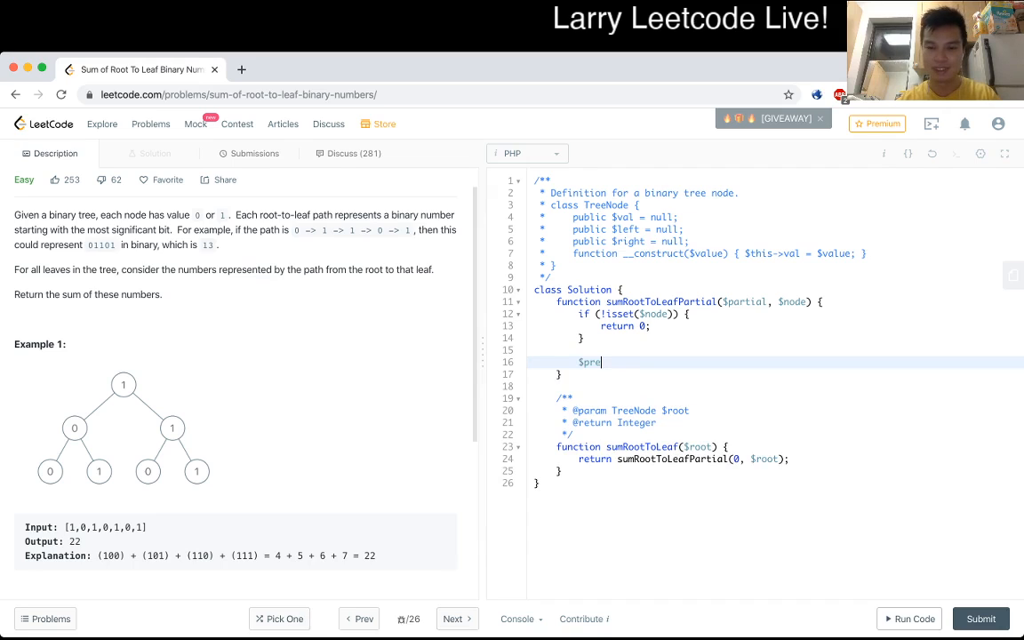
key("Backspace")
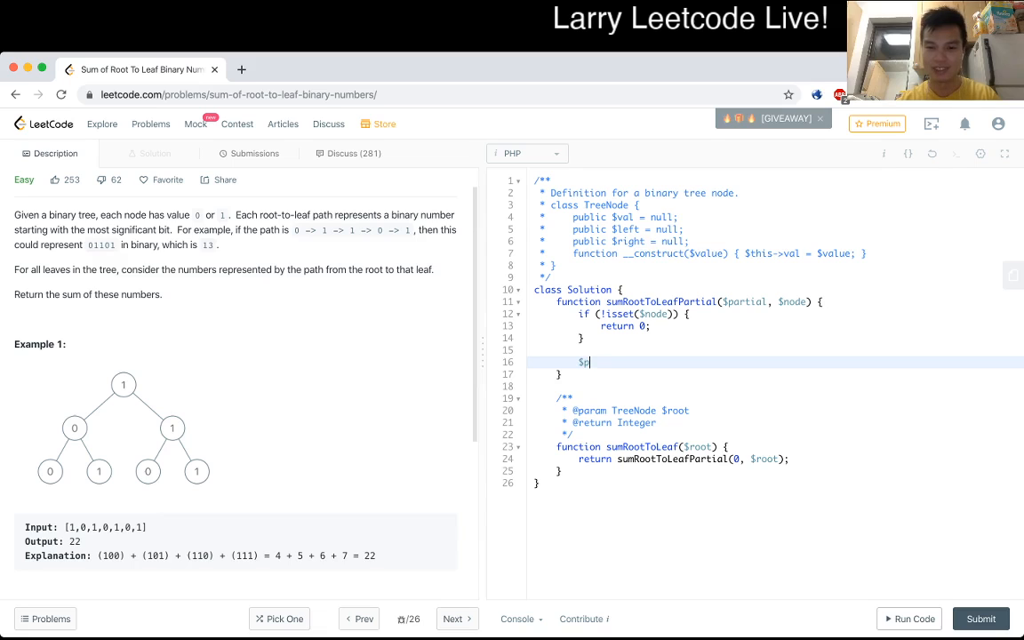
type("newpartial =")
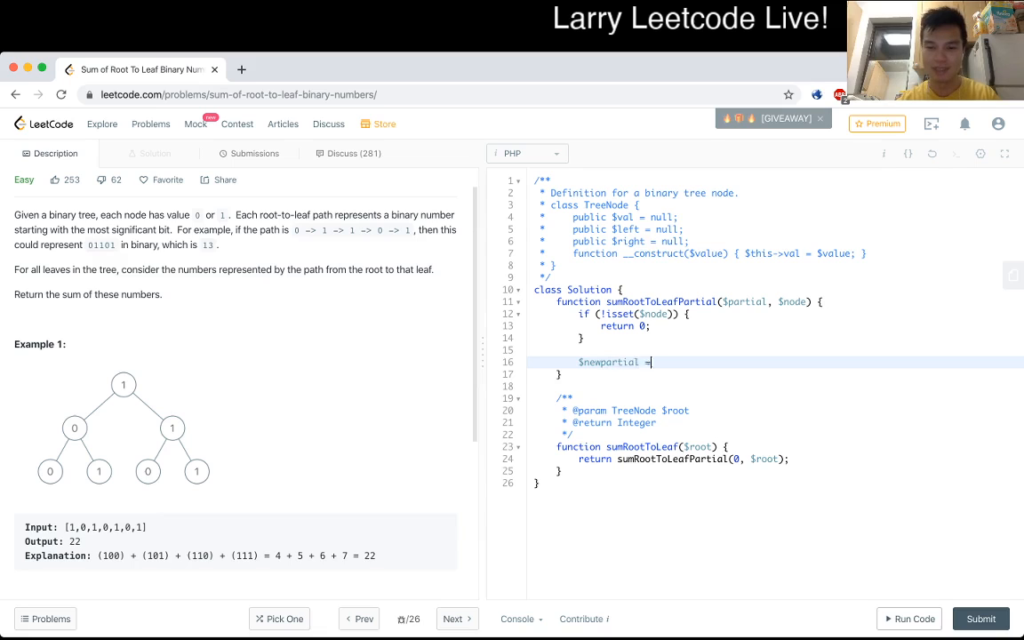
type("$partial")
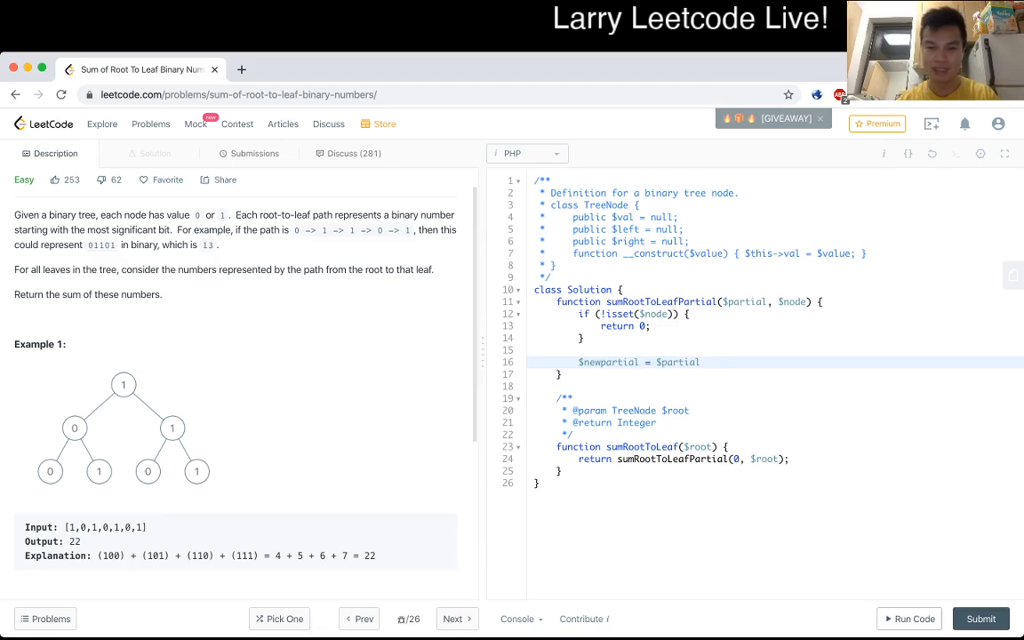
type("* 2 +")
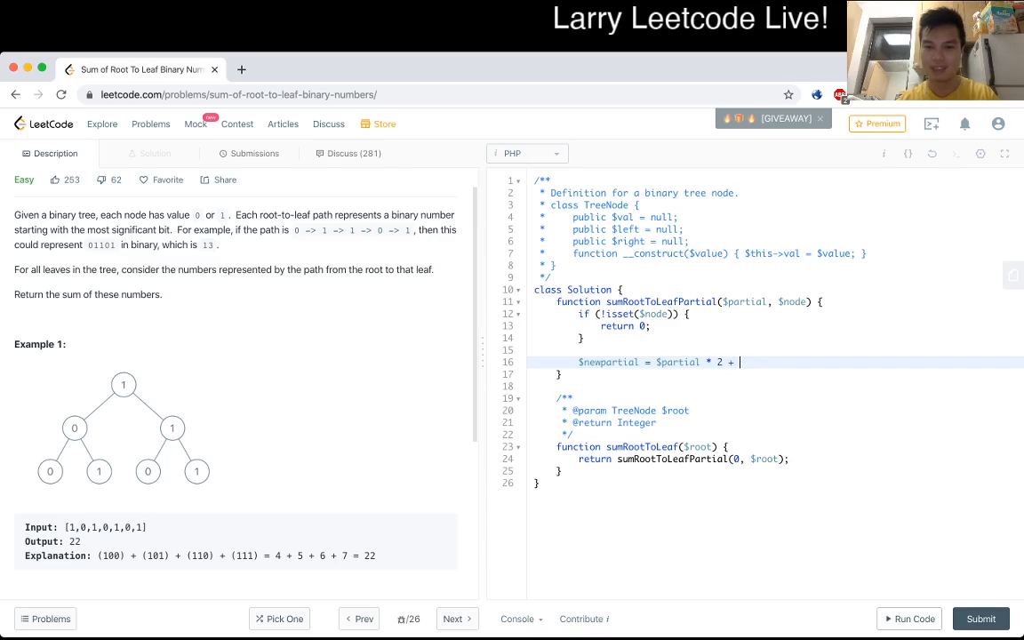
type("$this")
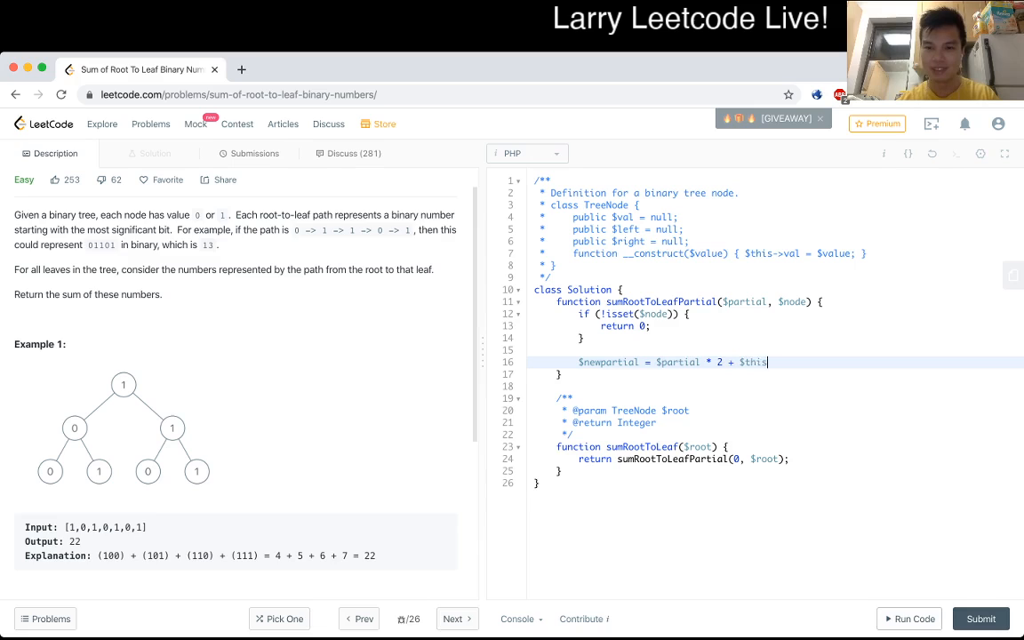
type("->val")
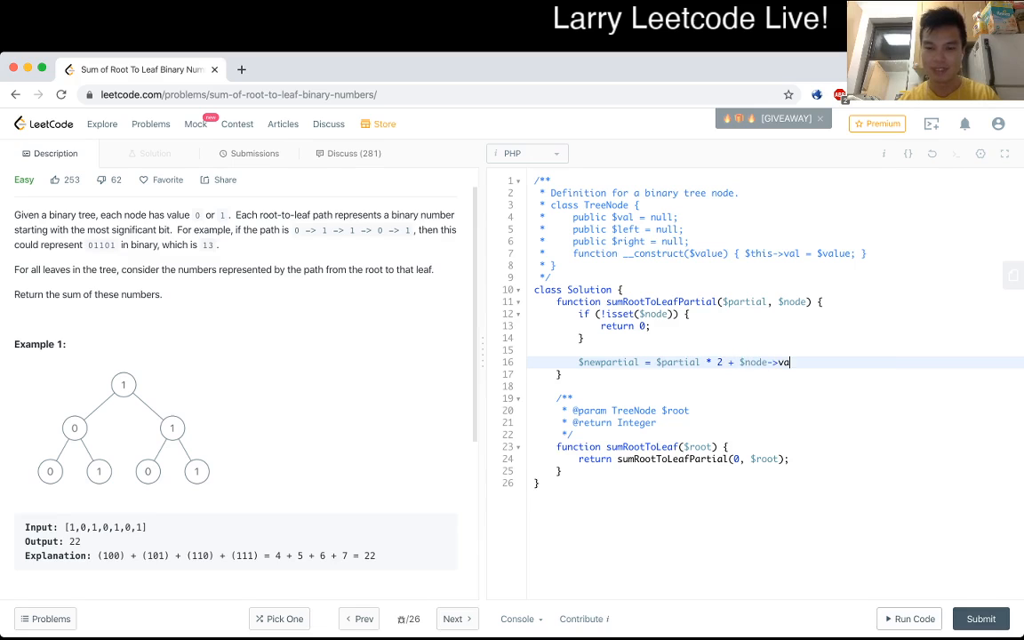
type("l;")
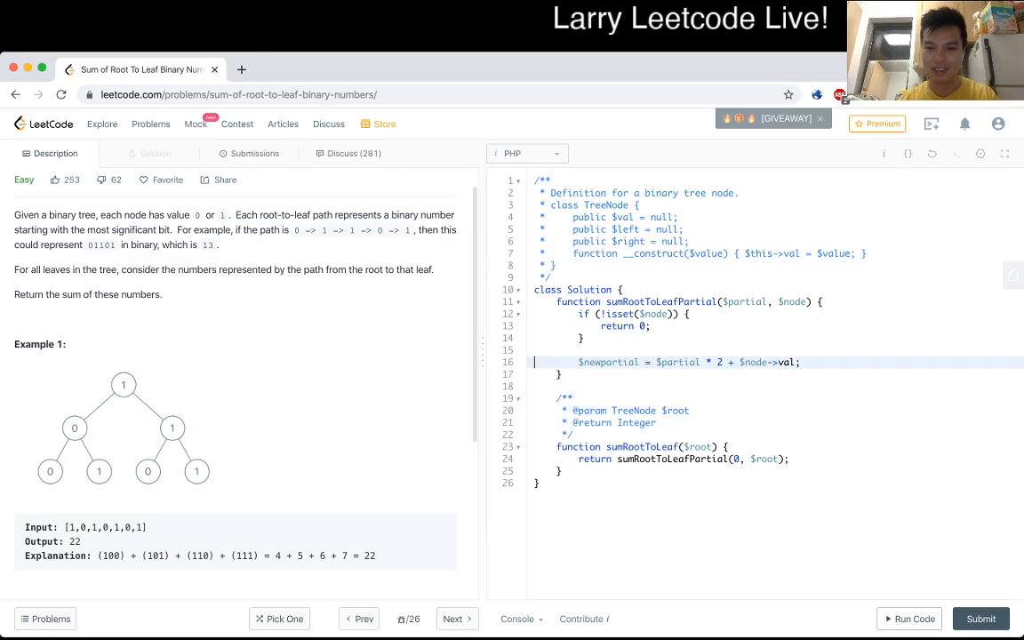
Step: Return sumRootToLeafPartial($newpartial, ...) for the left child plus the right child
double_click(607, 362)
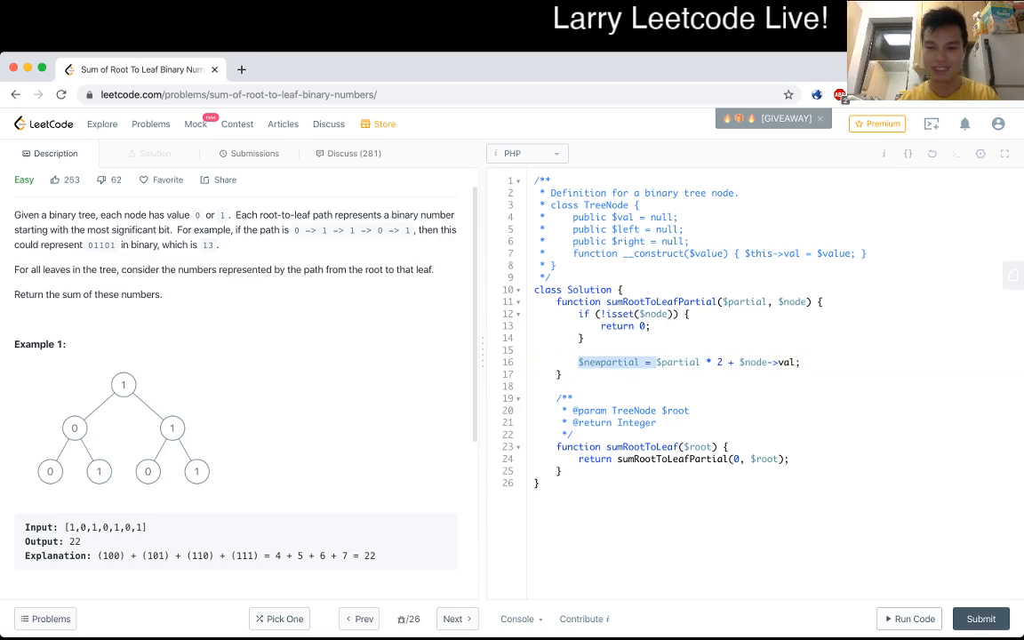
type("s")
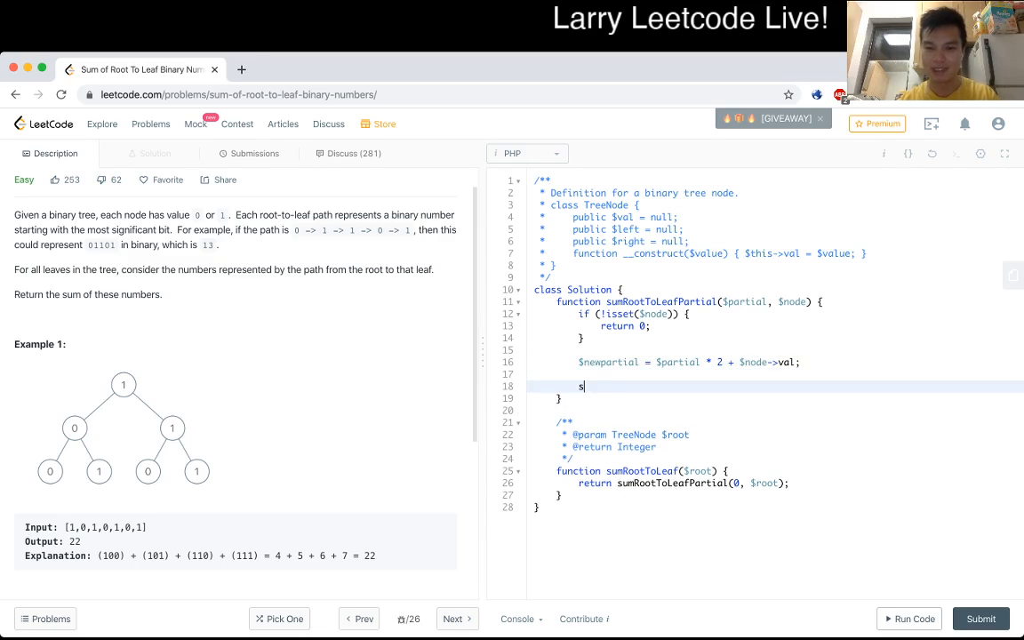
type("eturn")
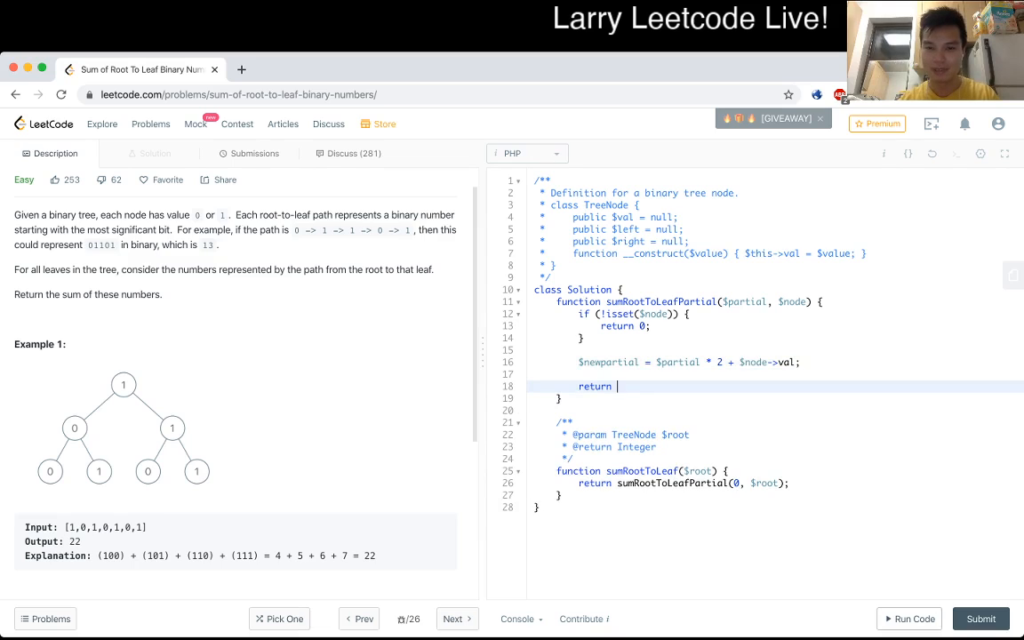
type("sumRootToLeaf")
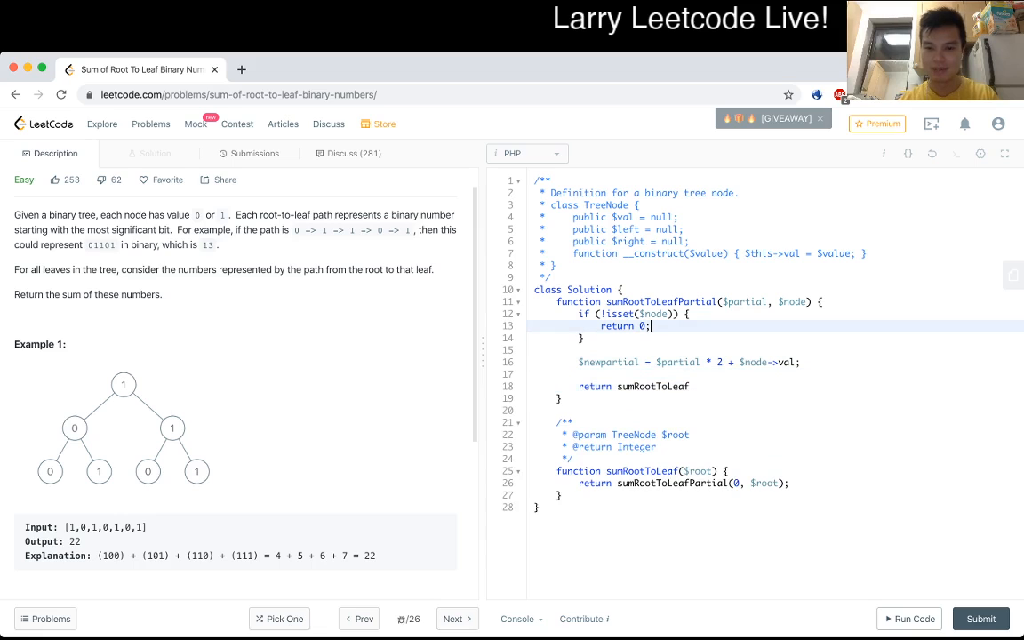
type("$par")
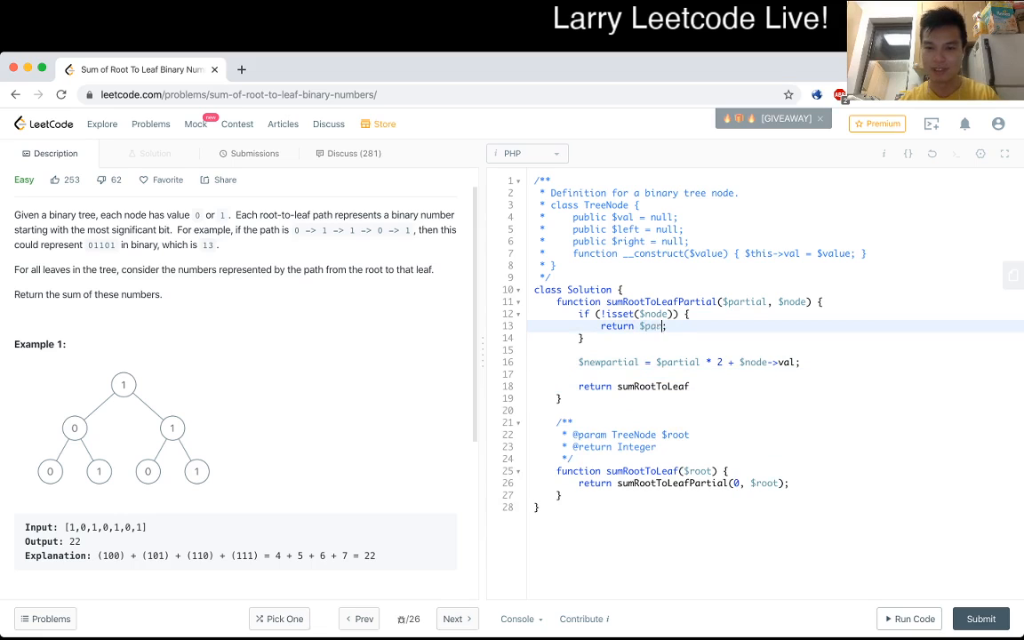
type("tial;")
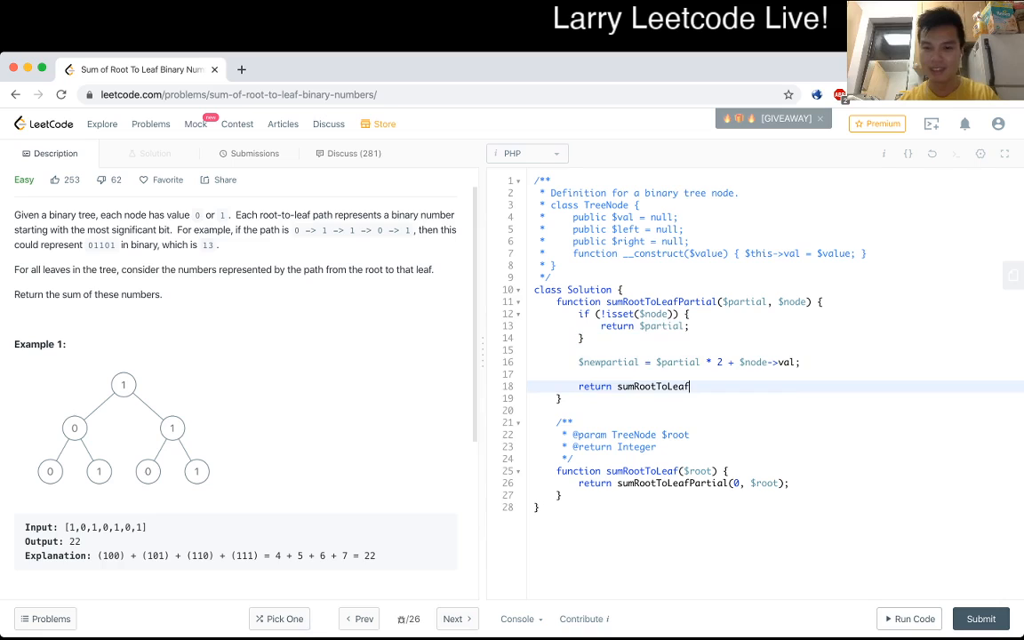
type("($")
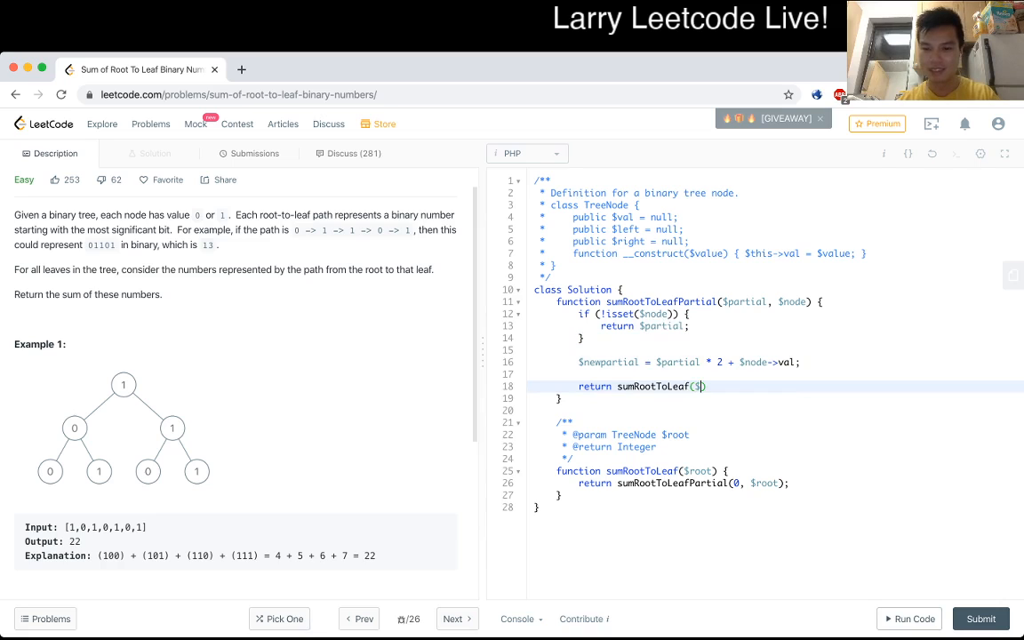
type("newpartial)")
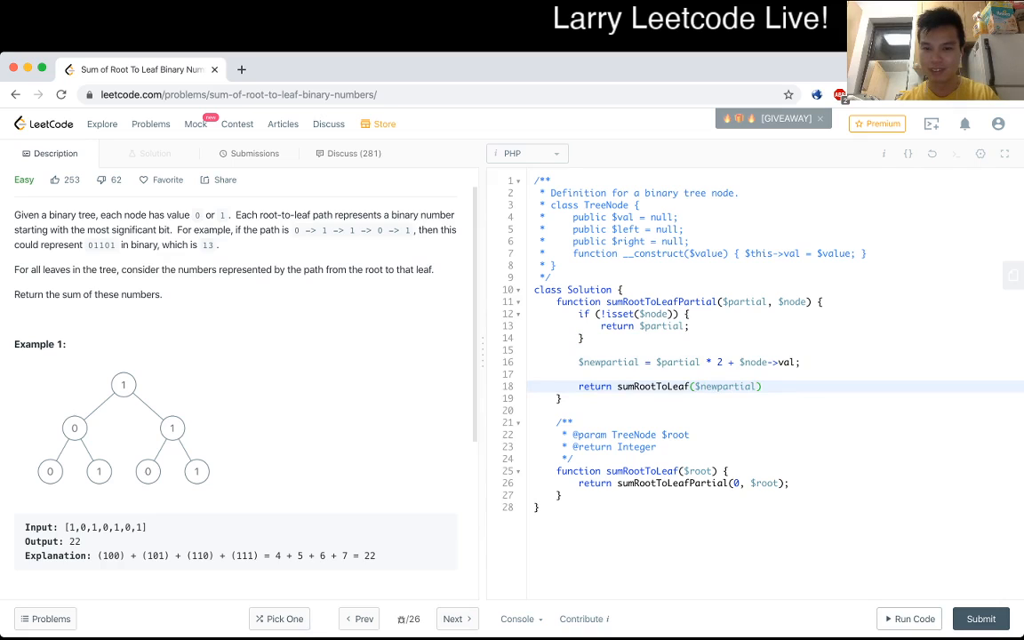
type(", $node->left")
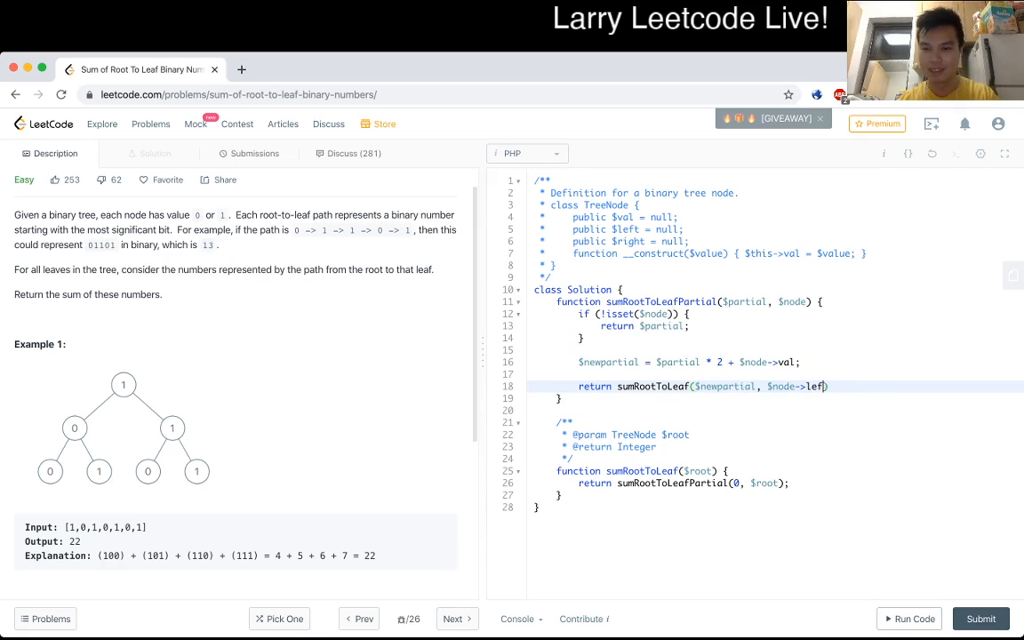
type("t) + sum")
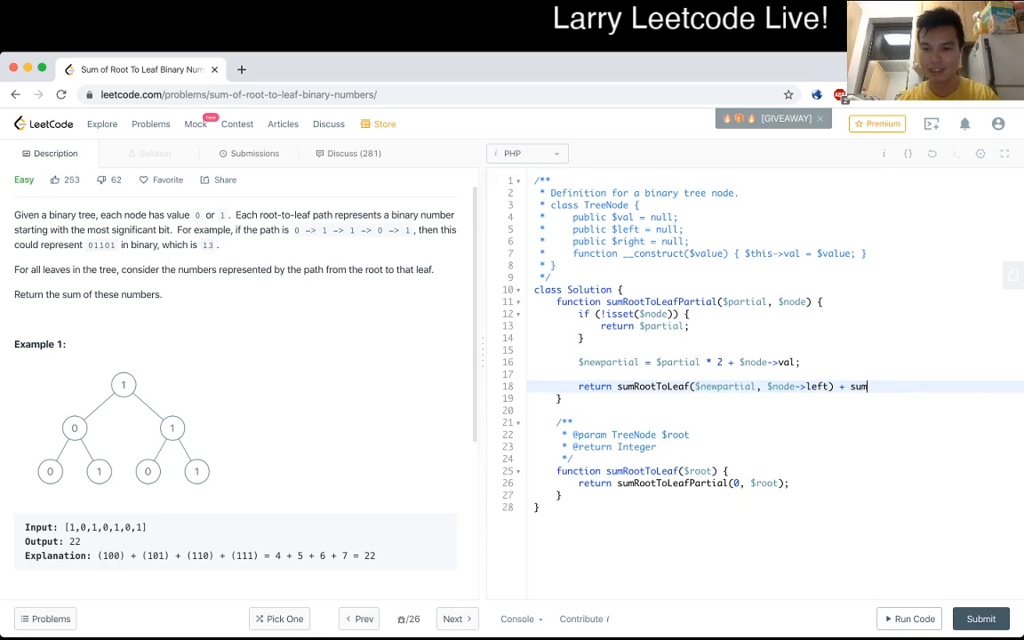
type("RootToLeafPartial($newpartial, $node->)")
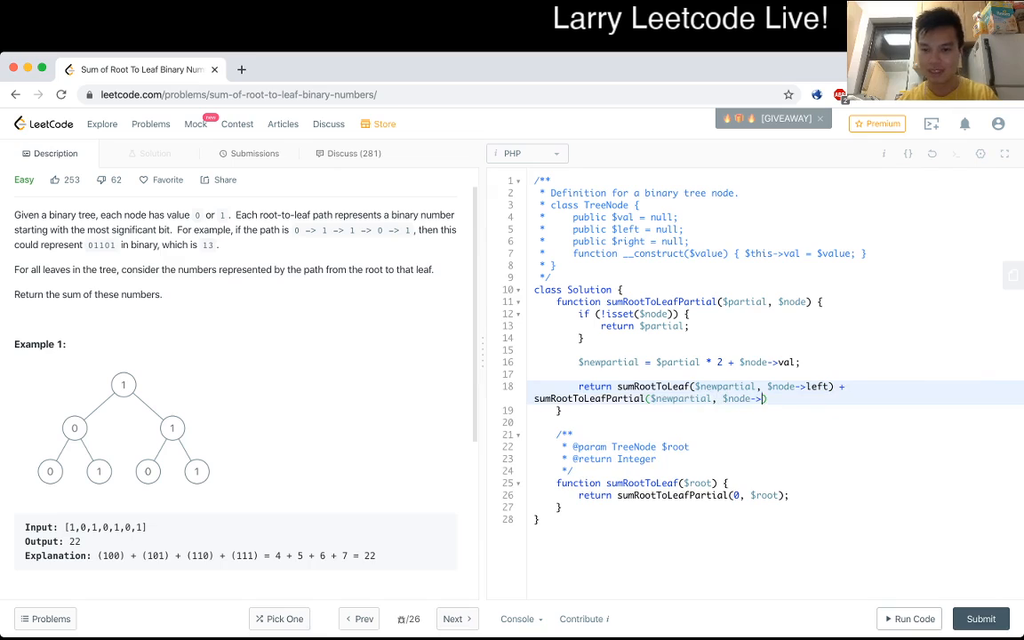
type("right)")
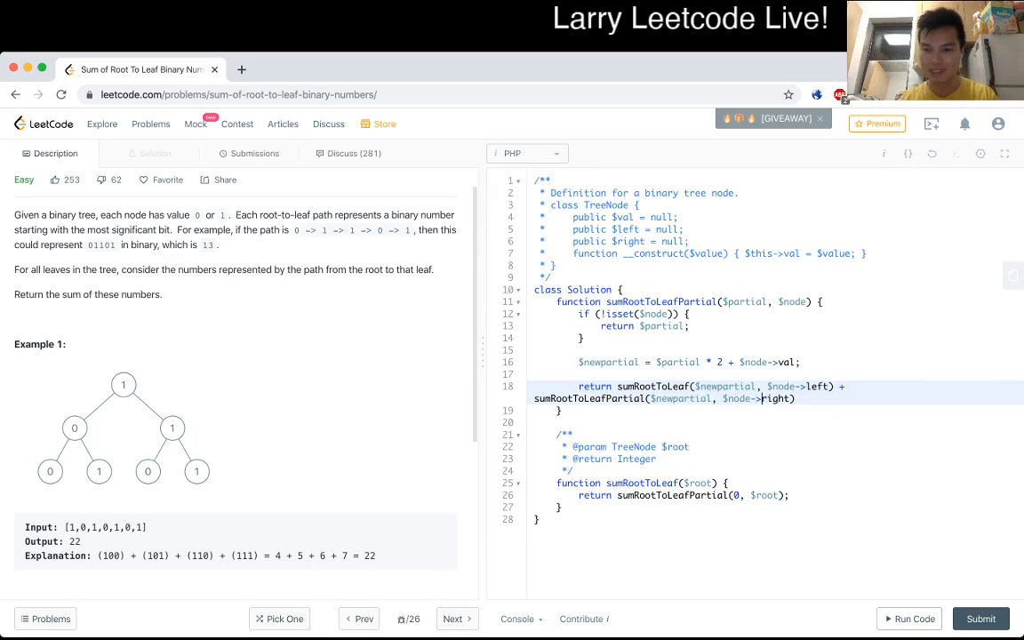
type("$")
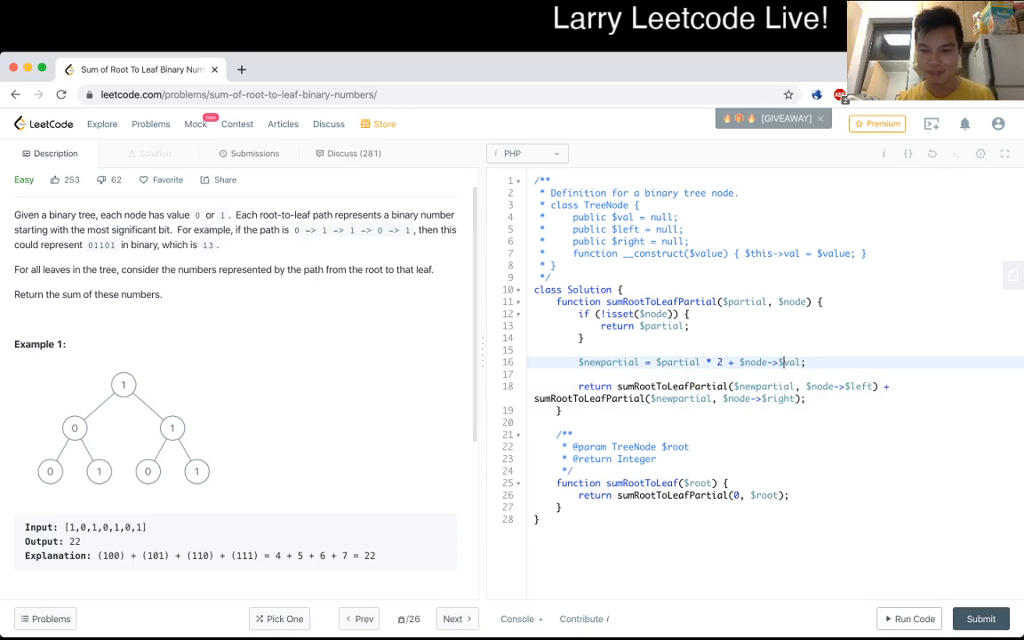
Step: Prefix the recursive helper calls with Solution:: and rerun, getting 0 instead of 22
left_click(909, 619)
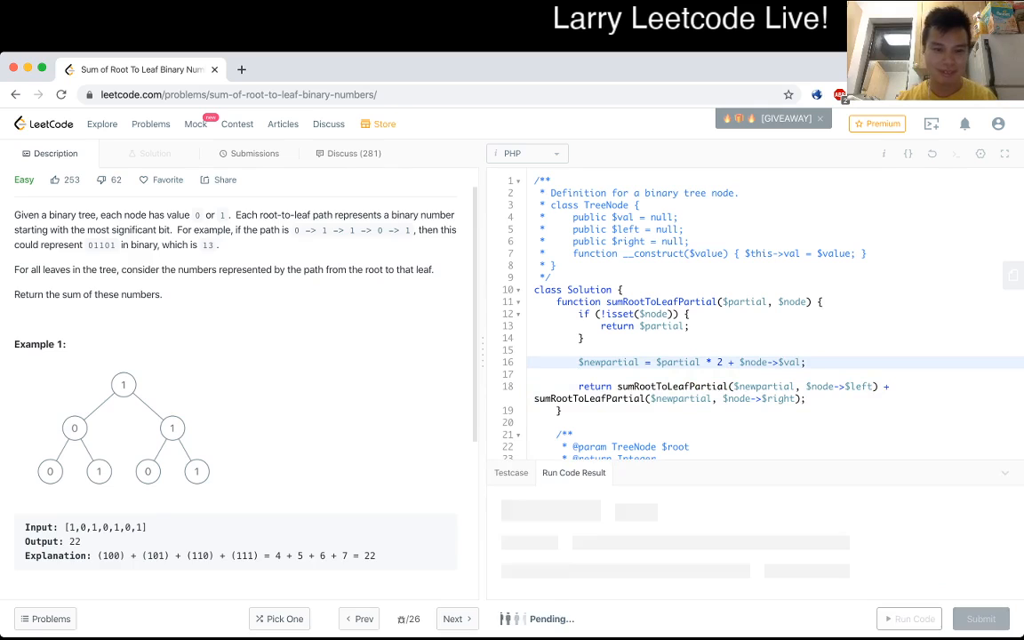
scroll("down", 3)
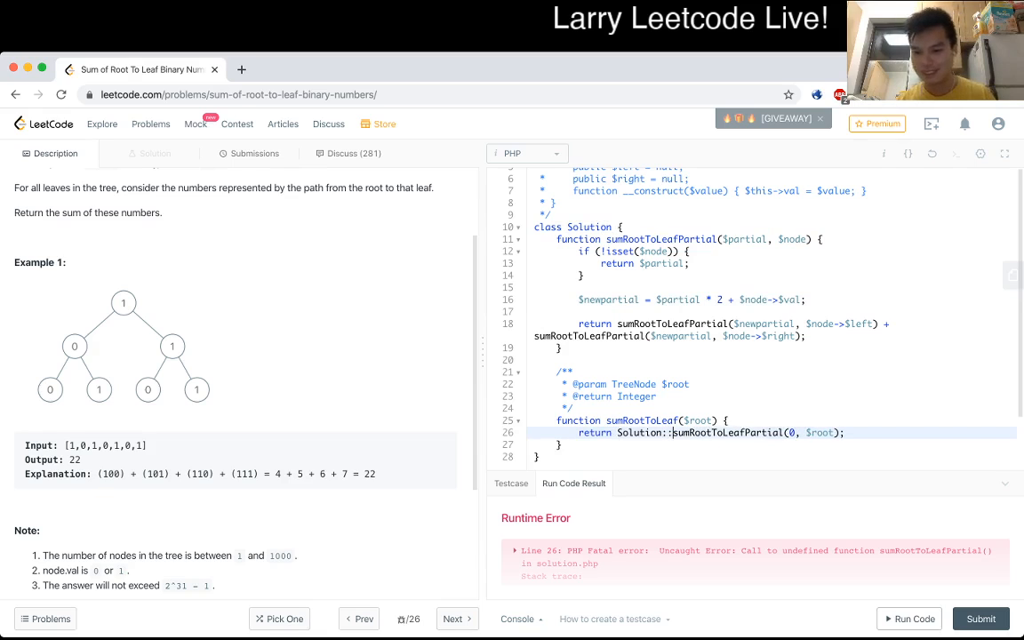
left_click(909, 619)
type("Solution::")
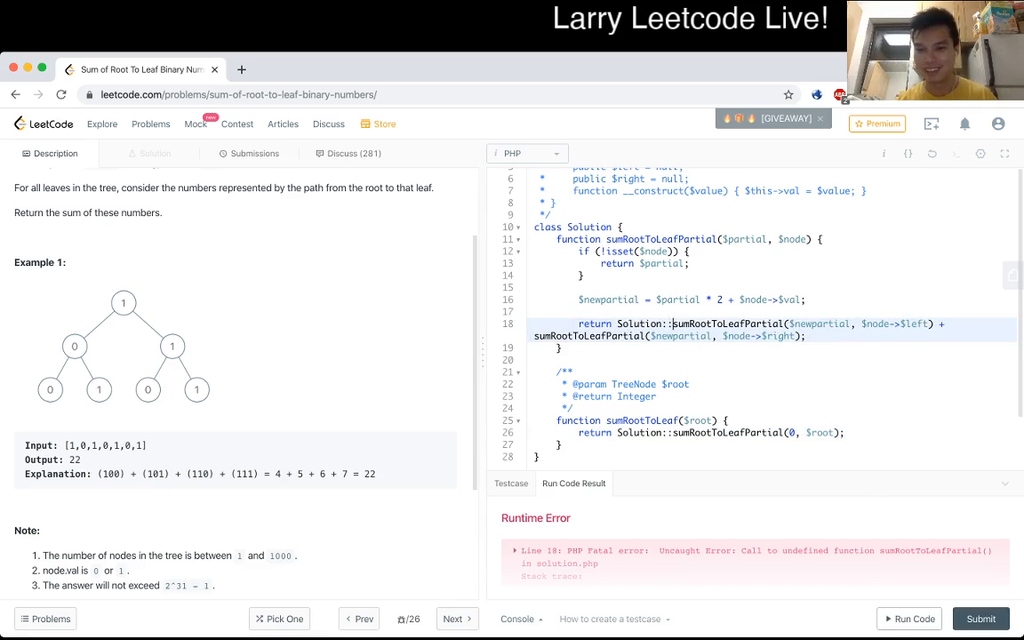
left_click(909, 618)
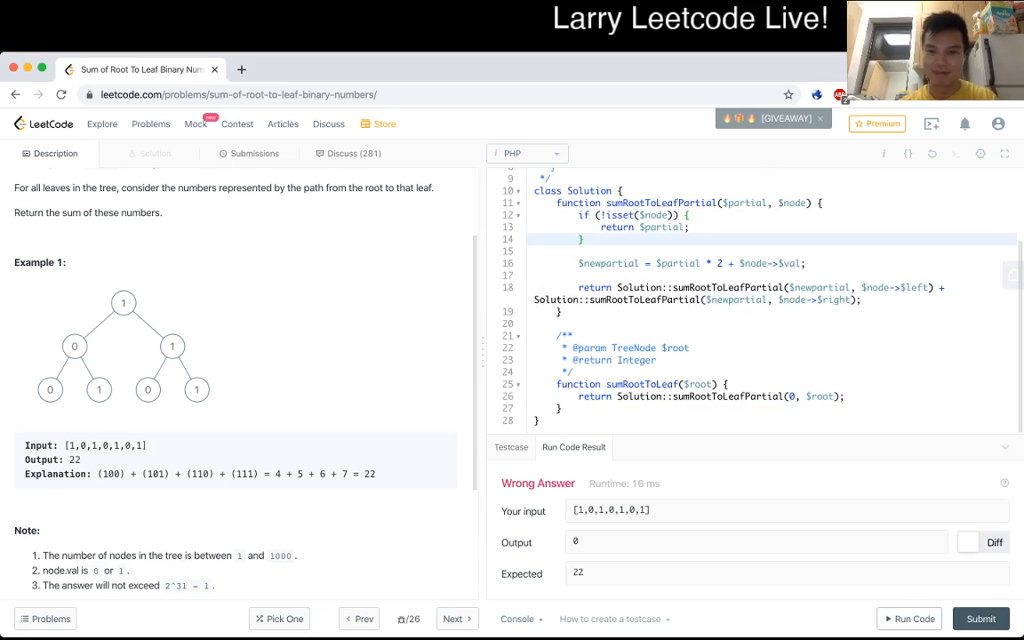
Step: Add a debug echo of $node to the helper and run the example
type("echo()")
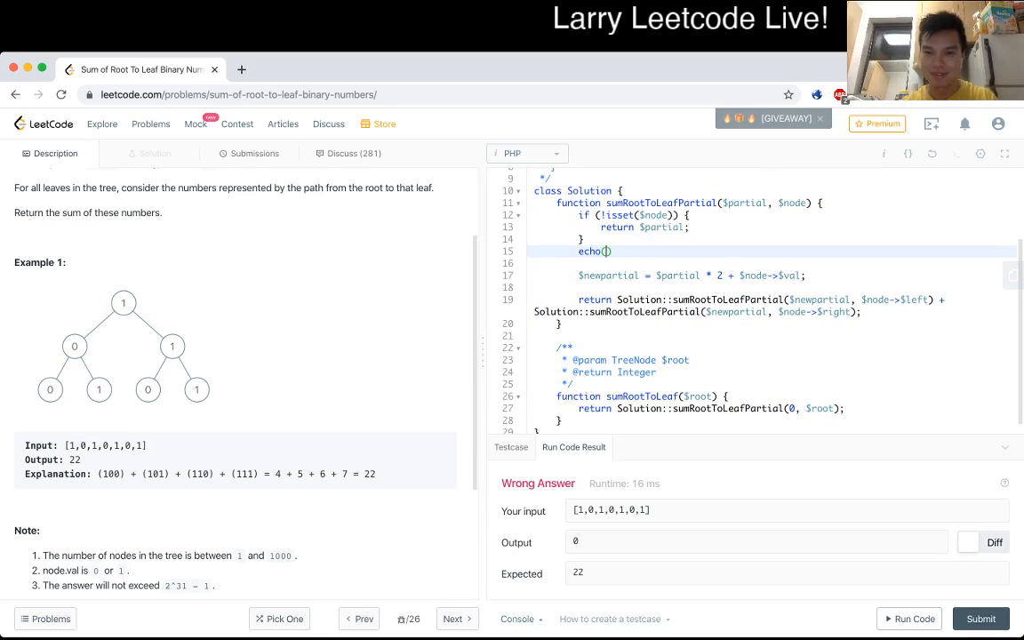
type("$node;")
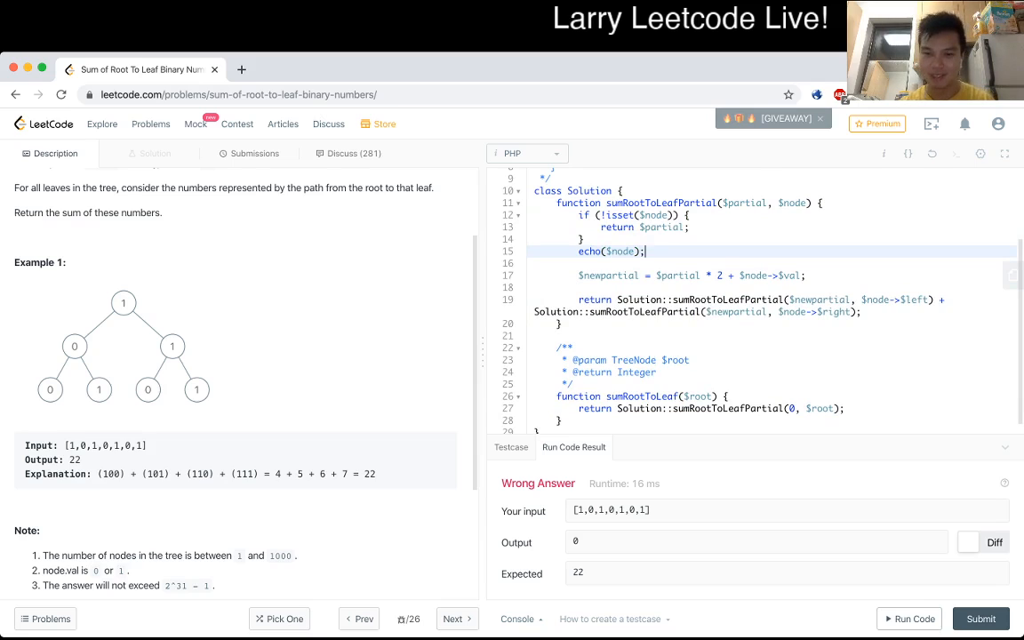
left_click(909, 618)
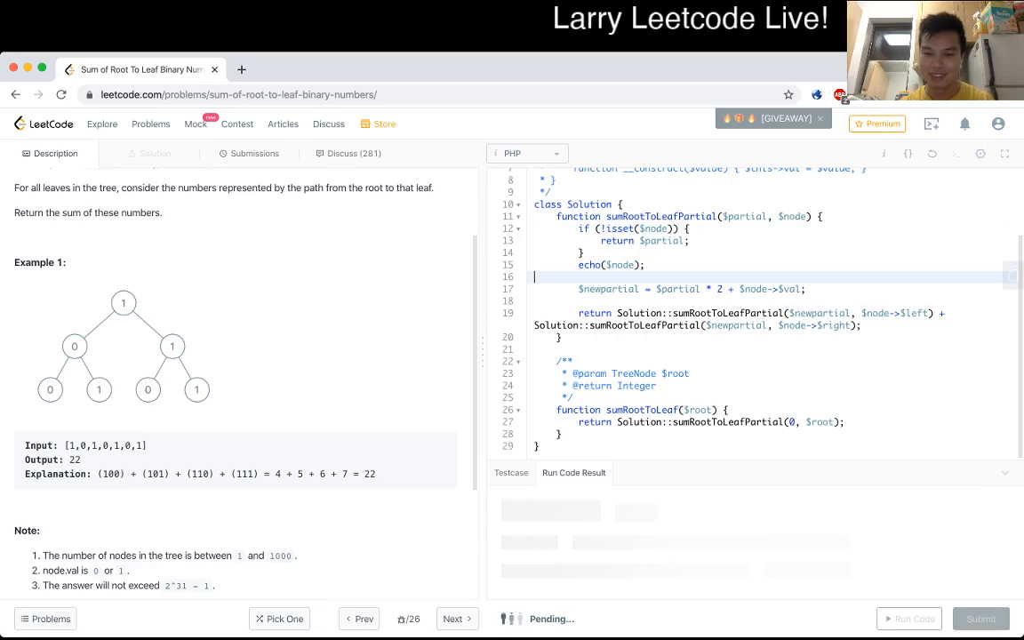
left_click(908, 618)
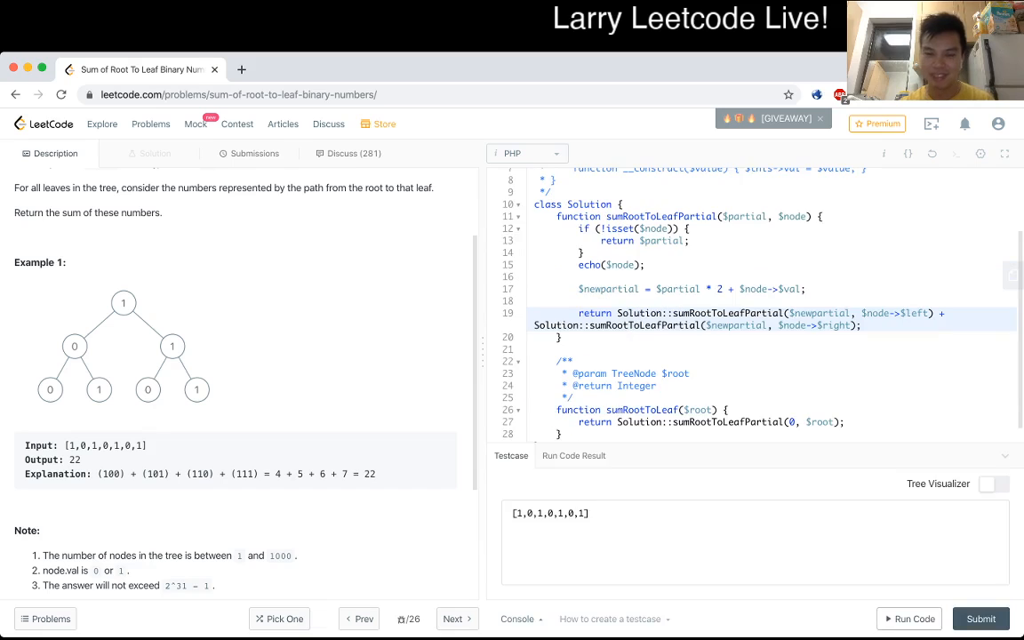
left_click(909, 618)
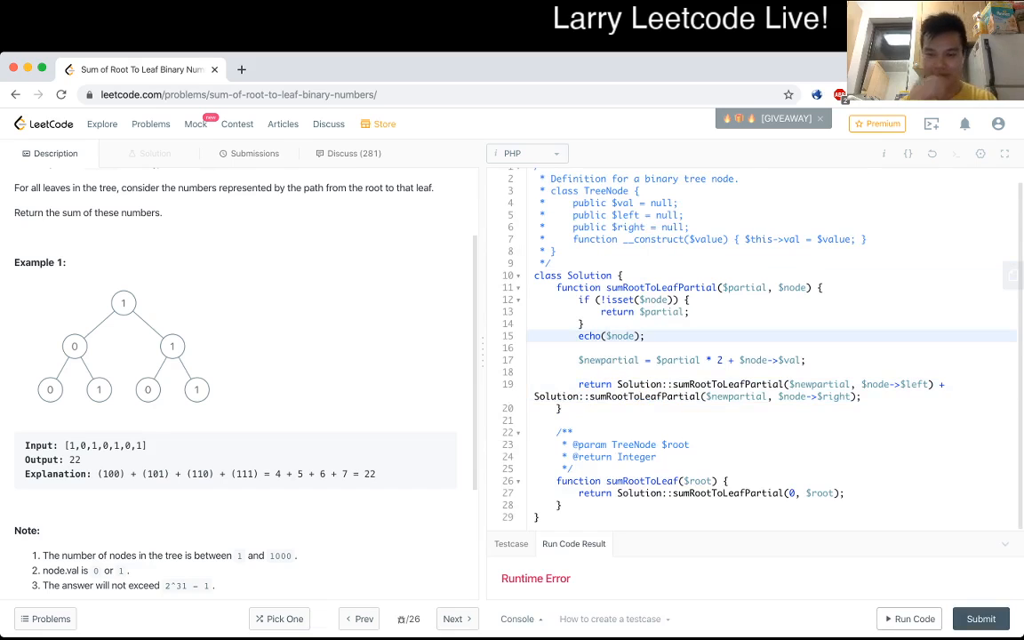
Step: Switch the debug output to var_dump and scroll through the node dump in stdout
double_click(589, 336)
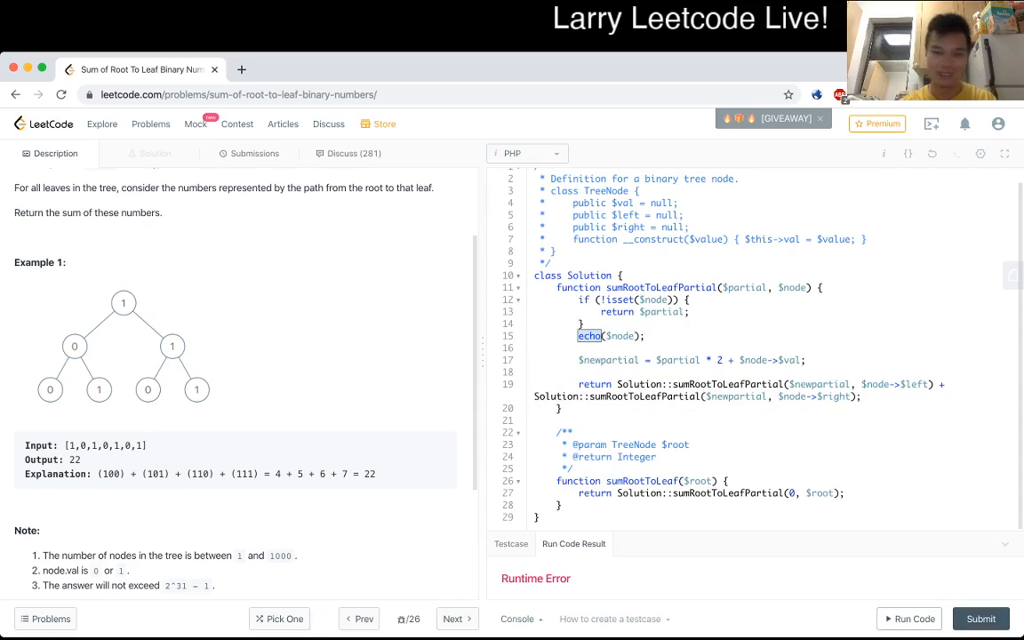
type("var_dump")
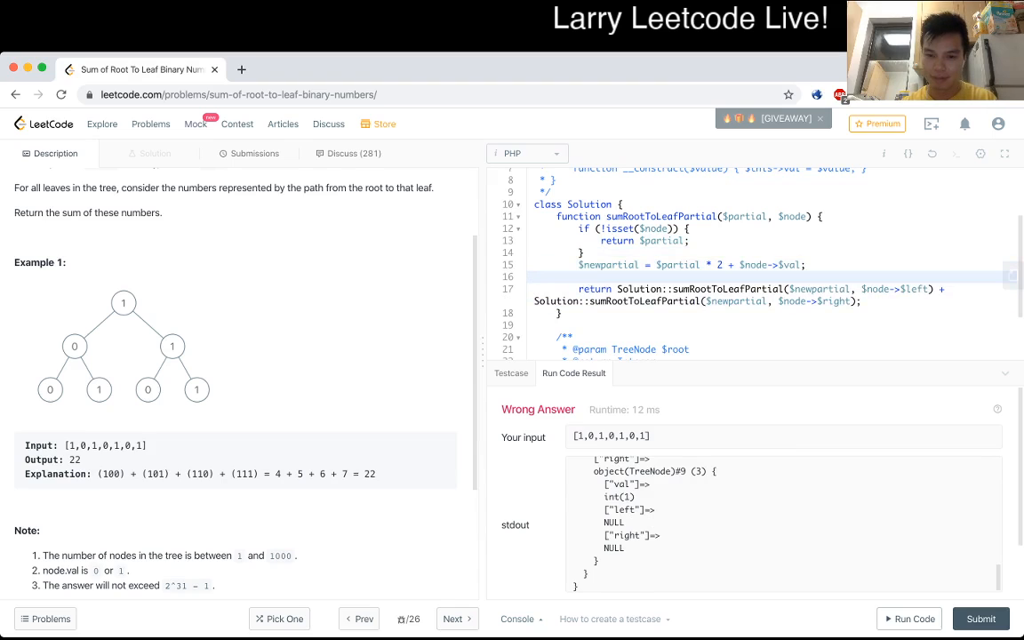
scroll("down", 3)
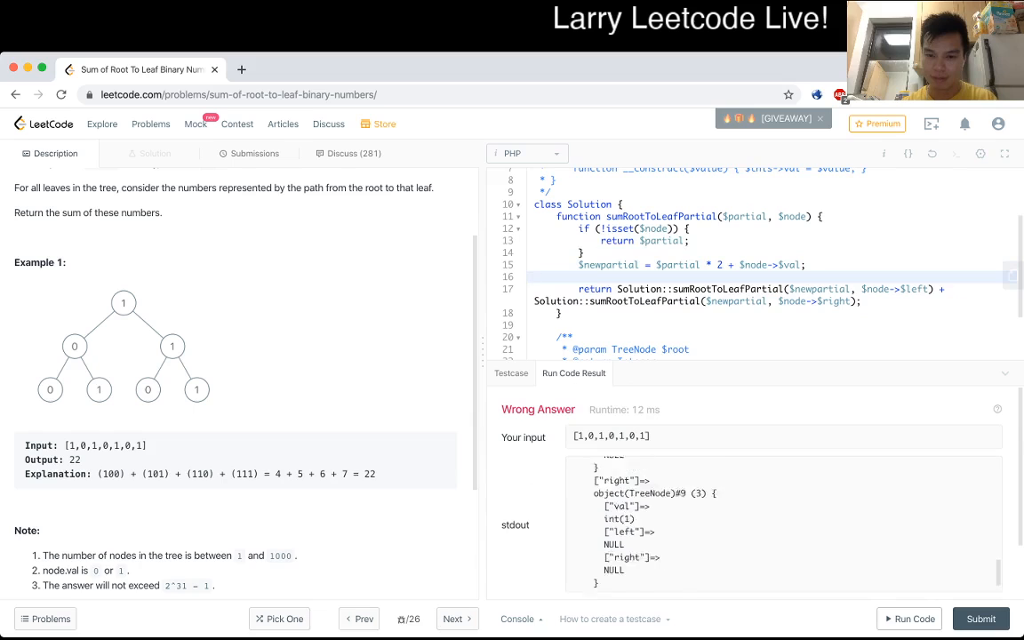
scroll("down", 3)
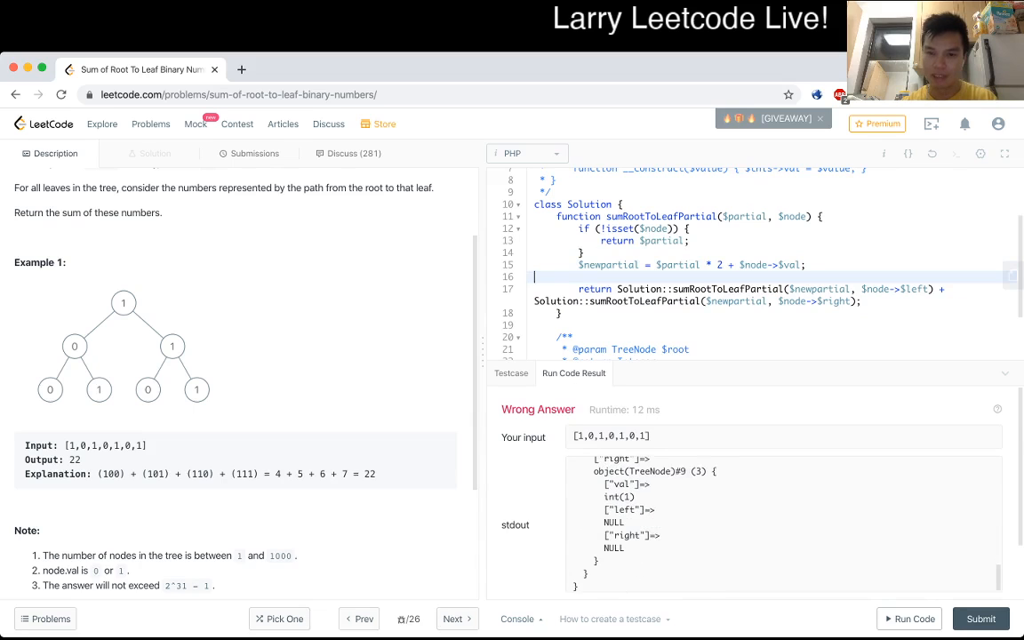
scroll("down", 3)
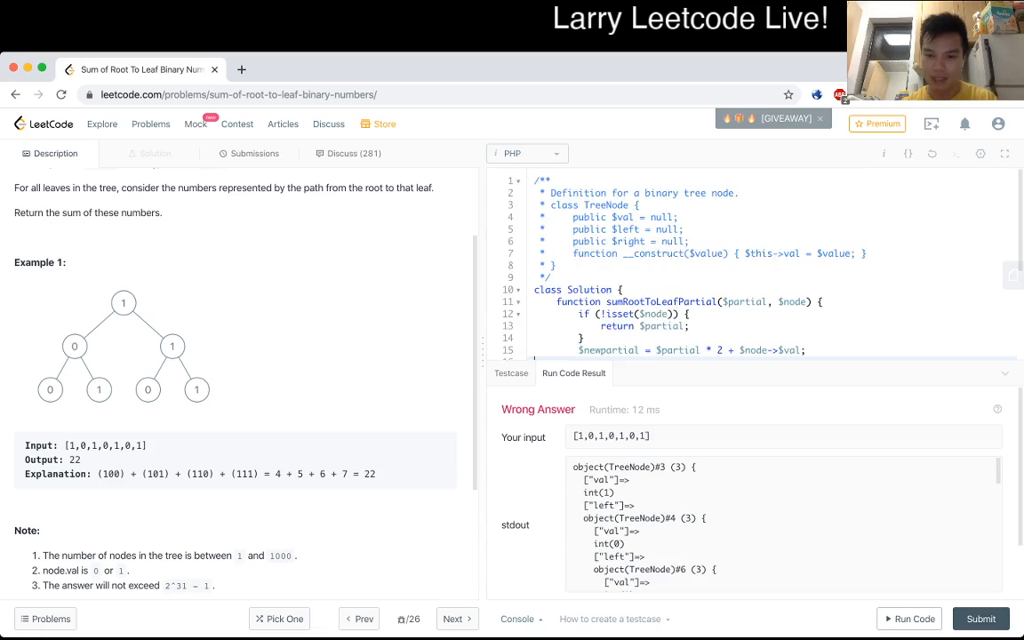
scroll("down", 3)
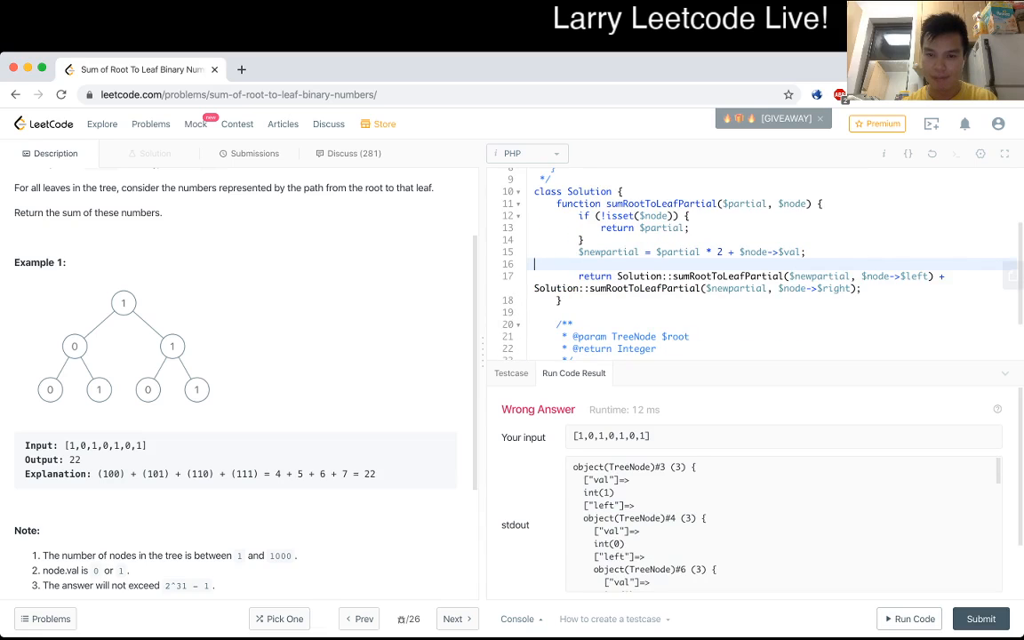
Step: Place var_dump($node) before the isset null check and rerun the example
type("Solution::")
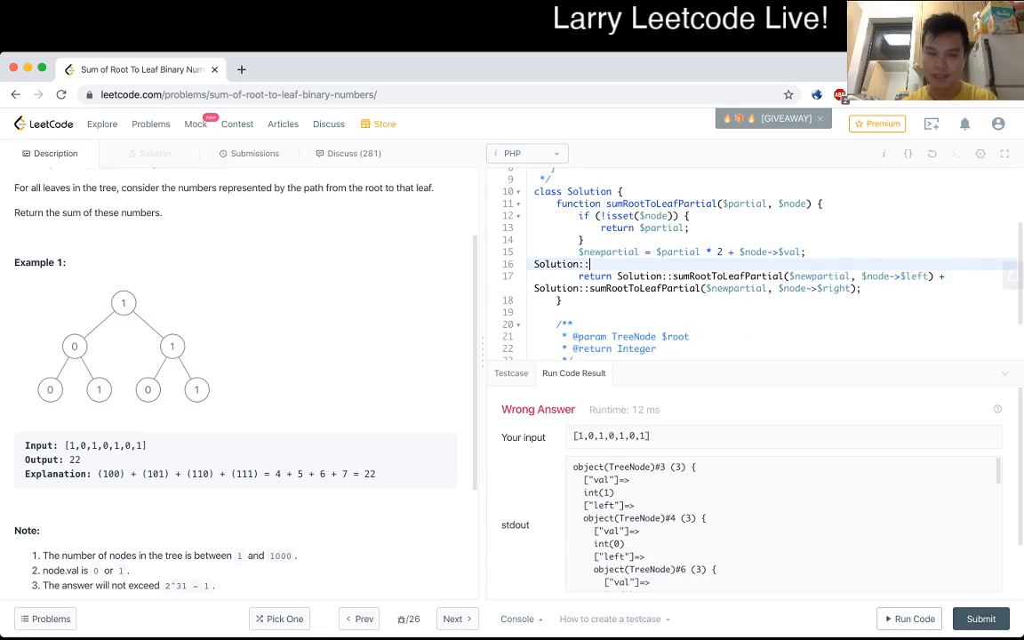
type("var_dump($node);")
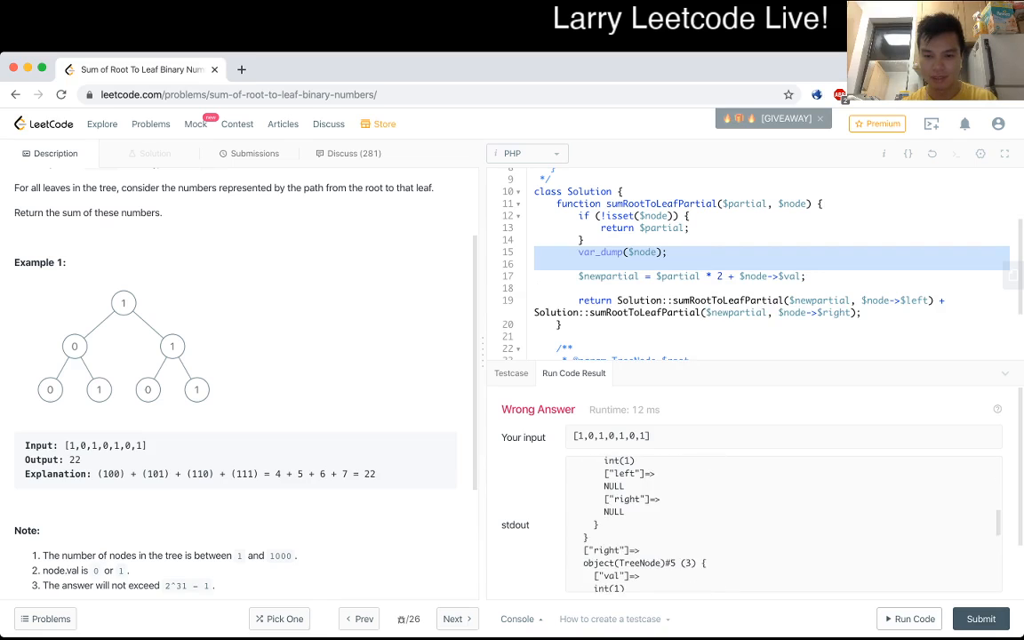
scroll("down", 3)
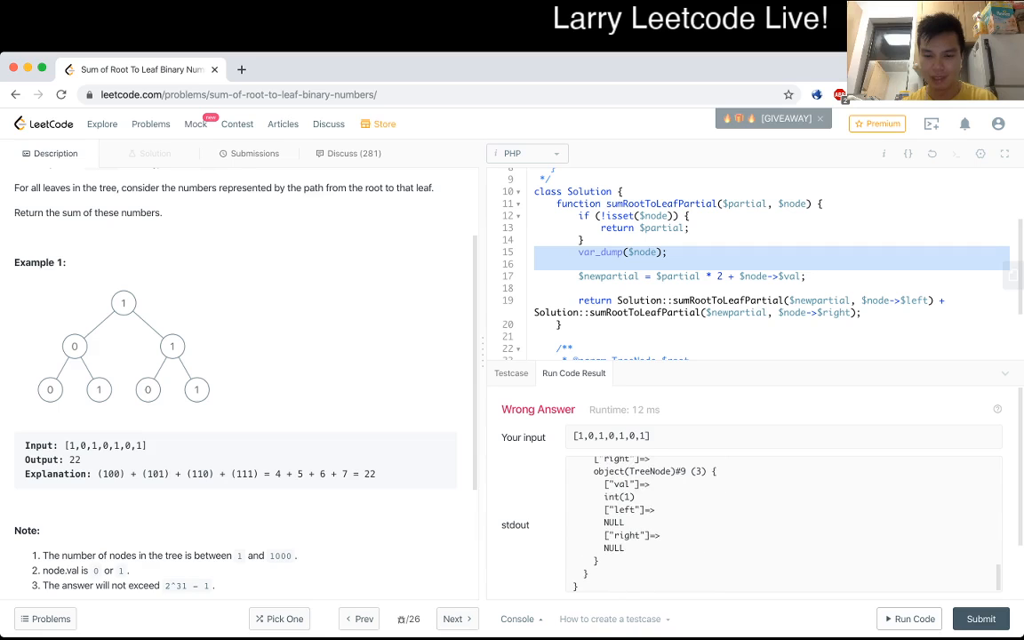
scroll("down", 3)
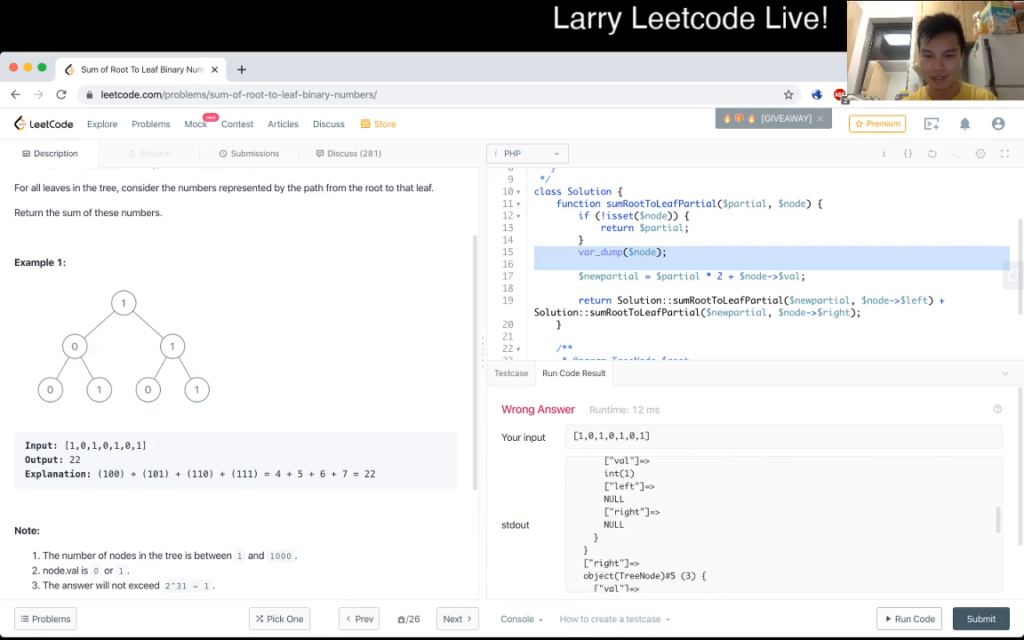
scroll("down", 3)
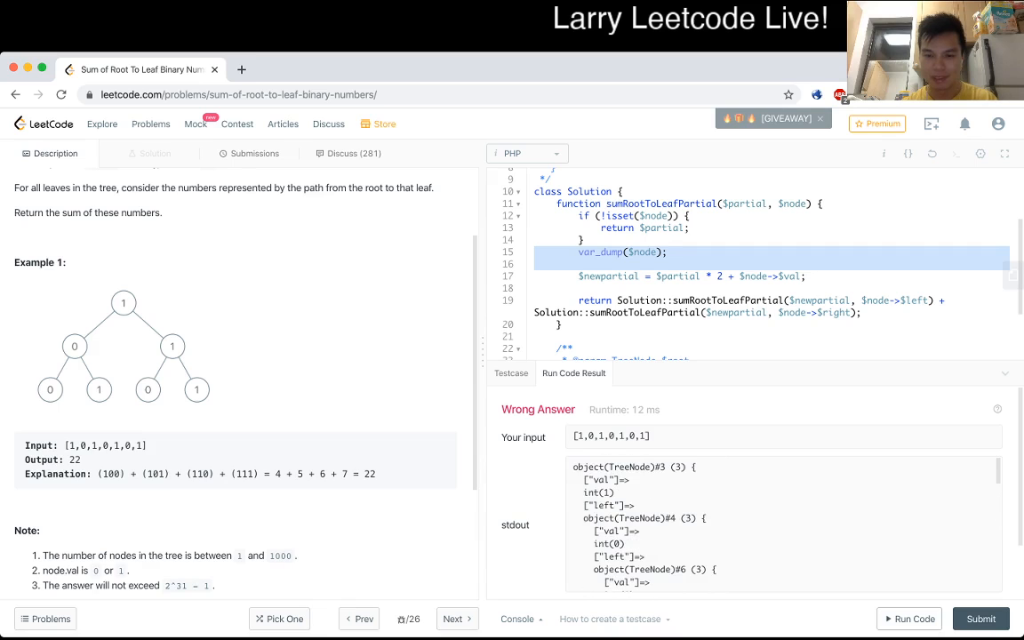
scroll("down", 3)
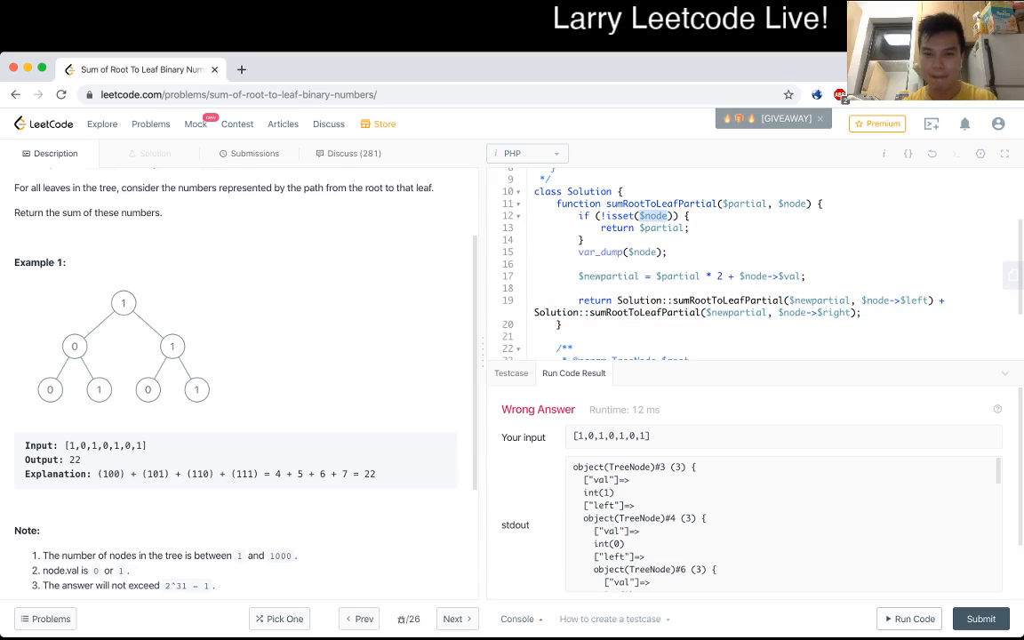
left_click(669, 252)
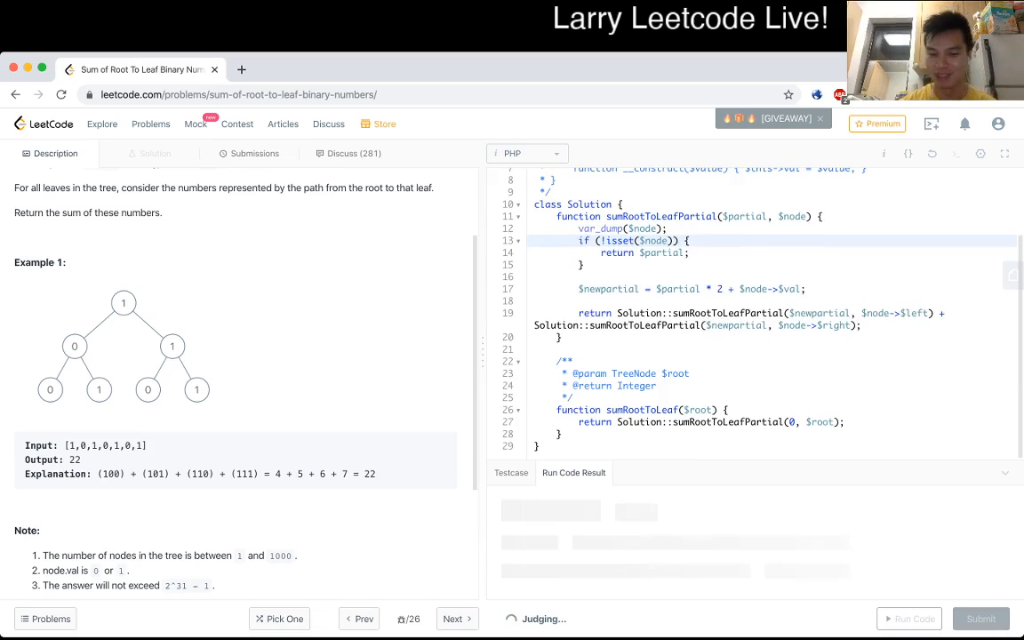
left_click(909, 619)
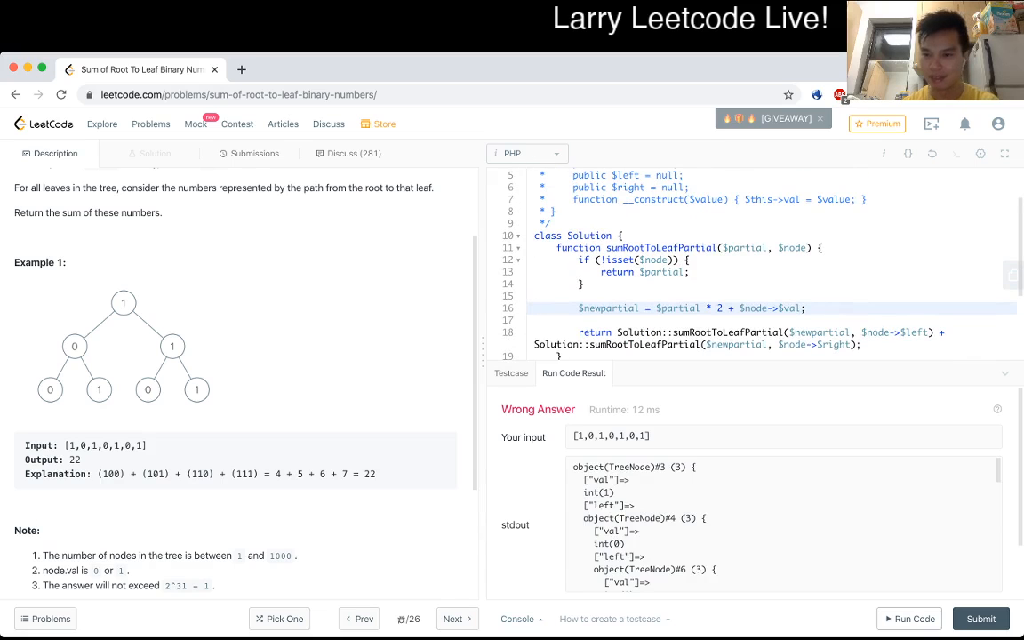
Step: Fix the ->val, ->left, ->right accesses (output 44 vs 22), then return $partial / 2 for null nodes
double_click(792, 308)
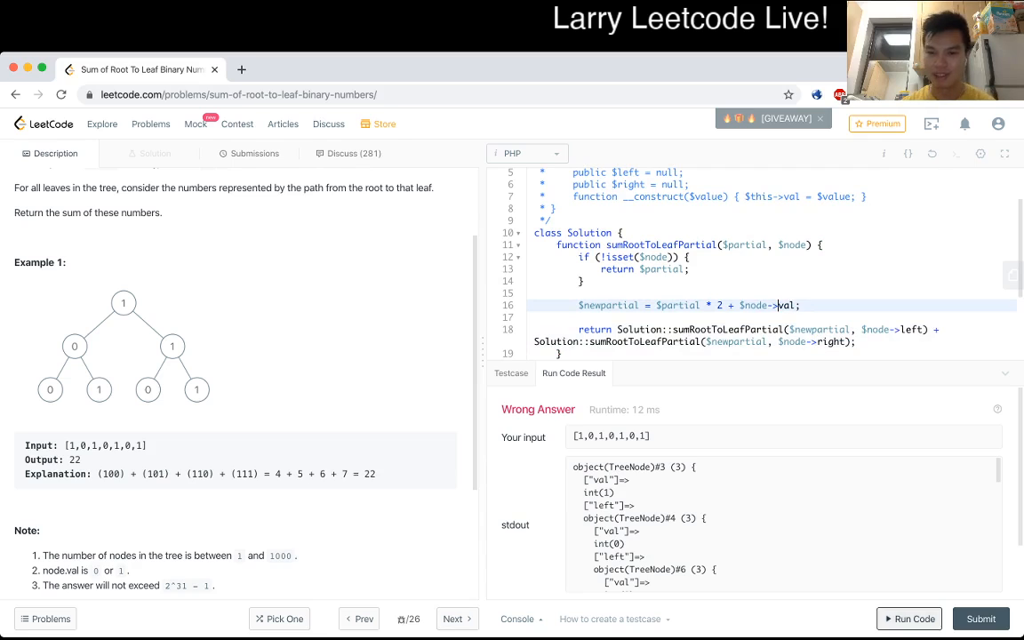
left_click(909, 619)
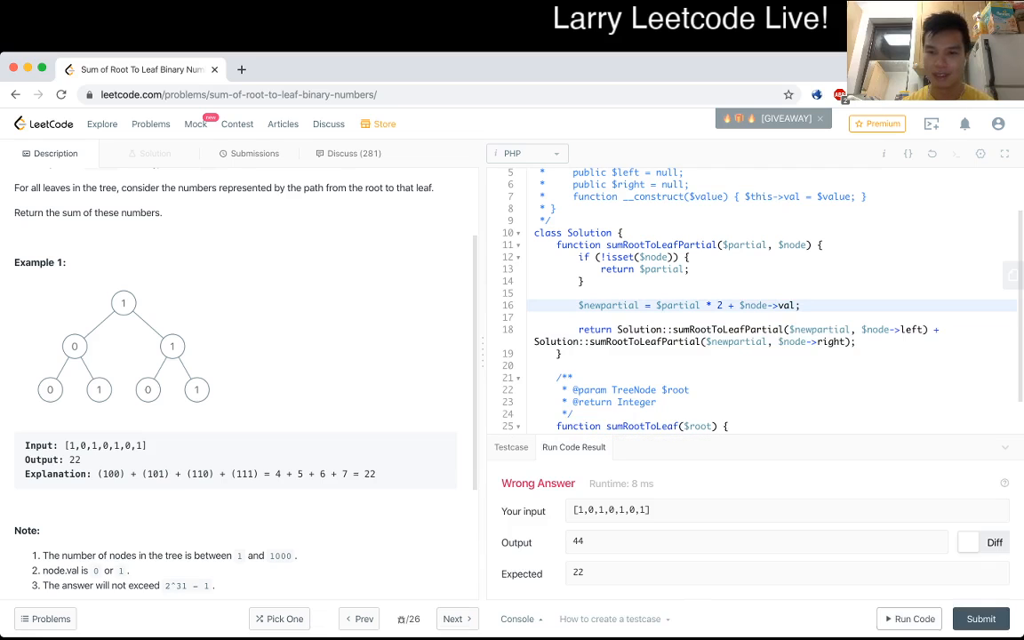
scroll("down", 3)
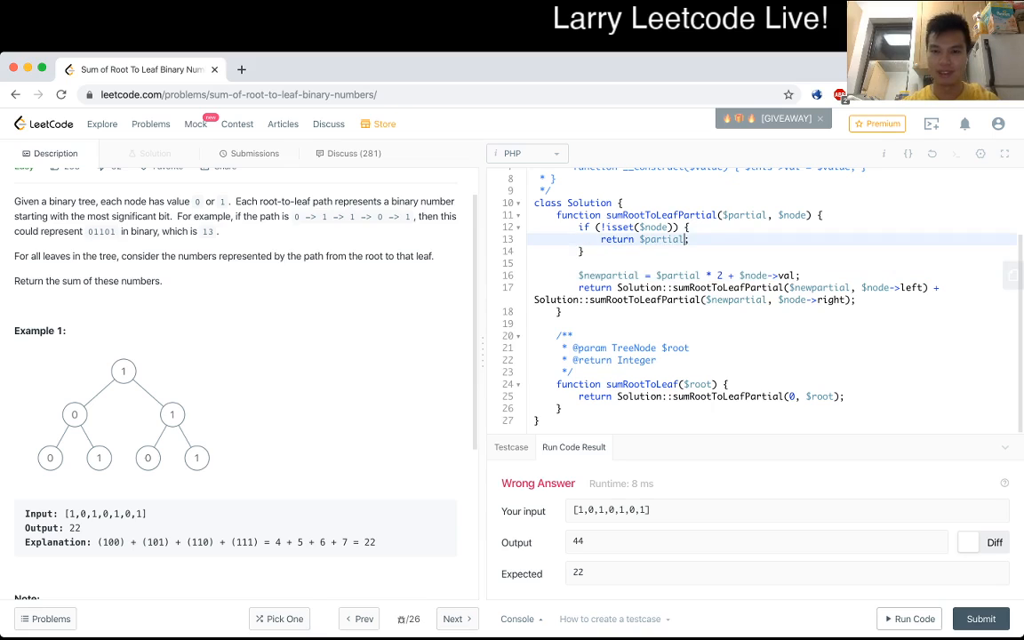
type("/ 2")
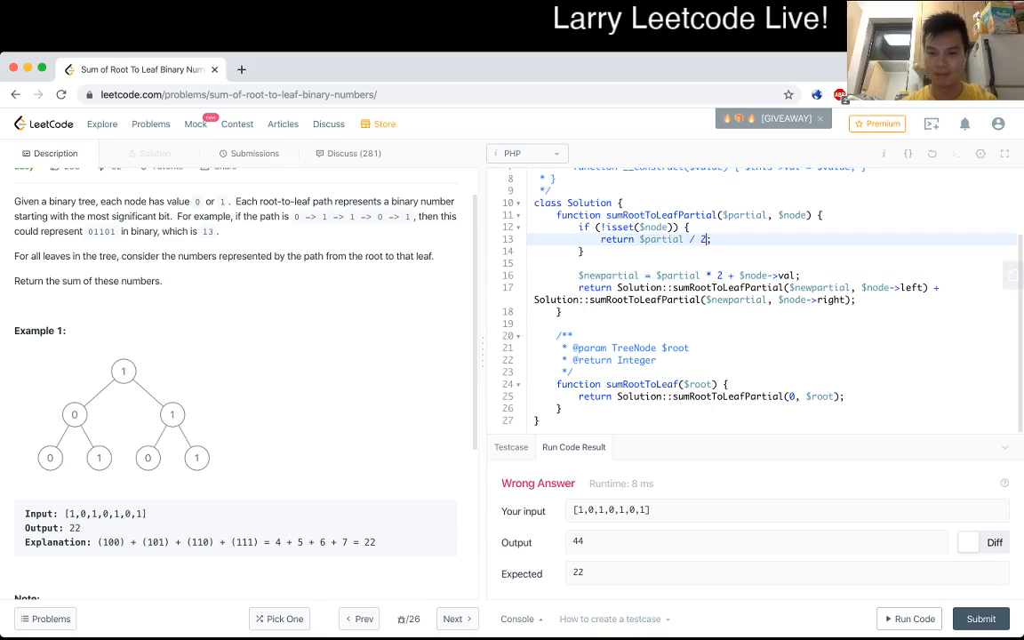
left_click(909, 619)
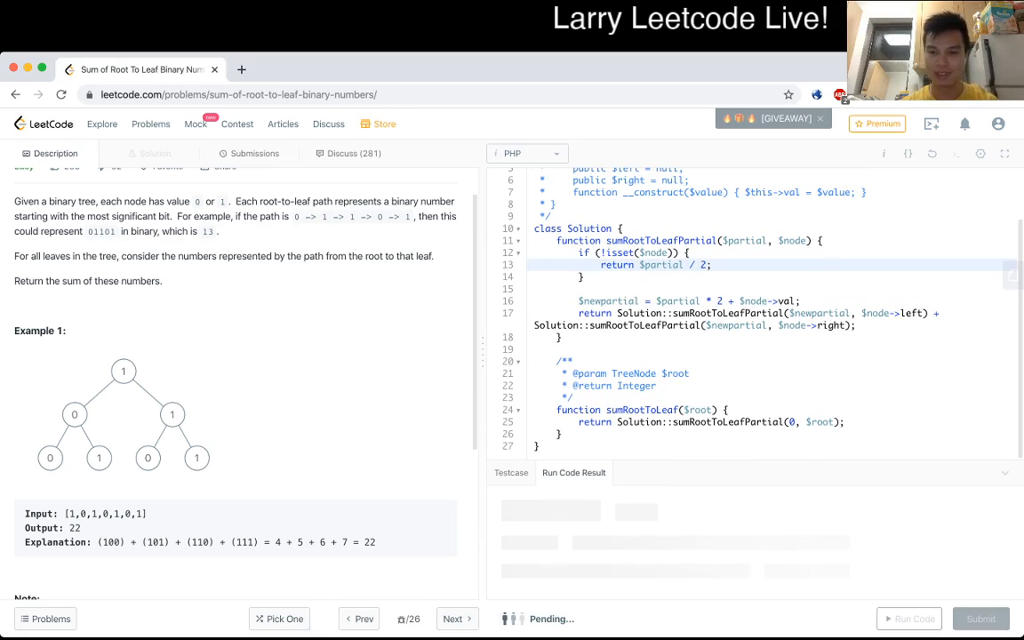
Step: Rerun the example (Accepted, 22), then submit and get Wrong Answer on [1,1] (3.5 vs 3)
left_click(908, 618)
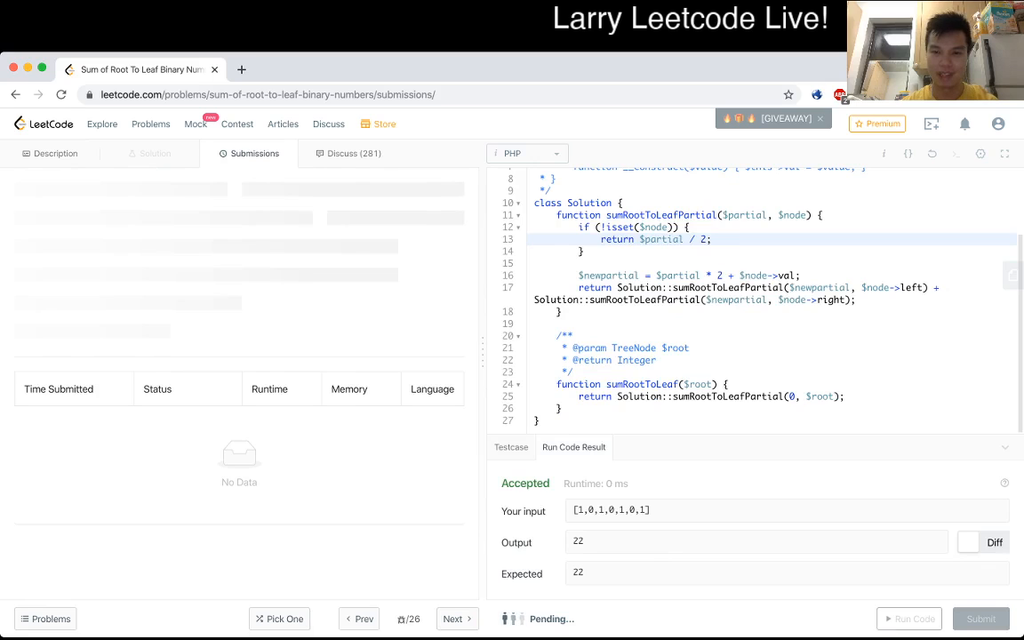
left_click(980, 619)
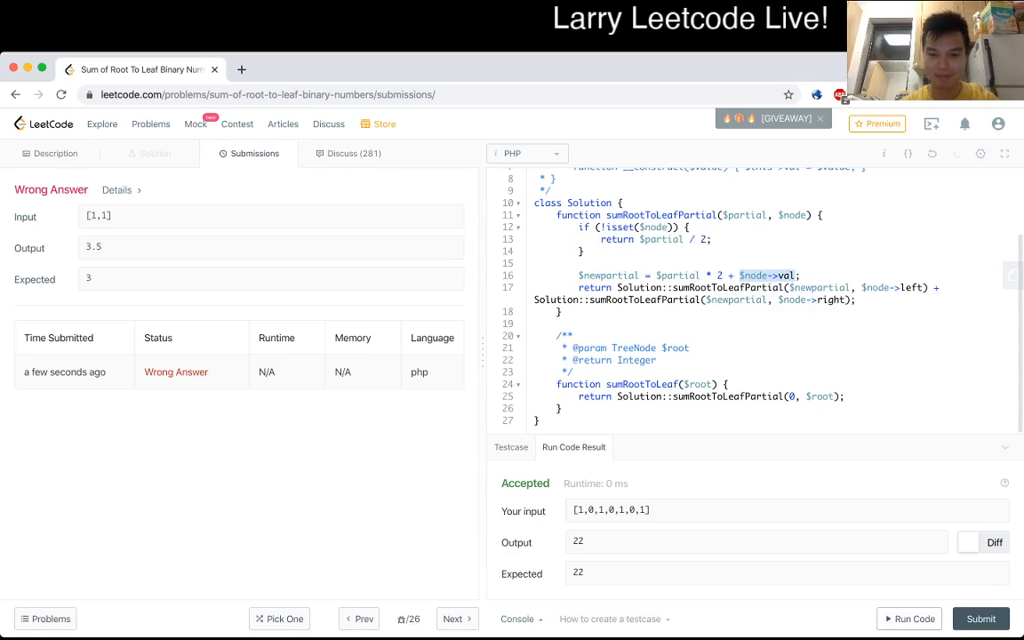
Step: Load [1,1] as the test case, make null nodes return 0, and add a line after $newpartial
left_click(511, 448)
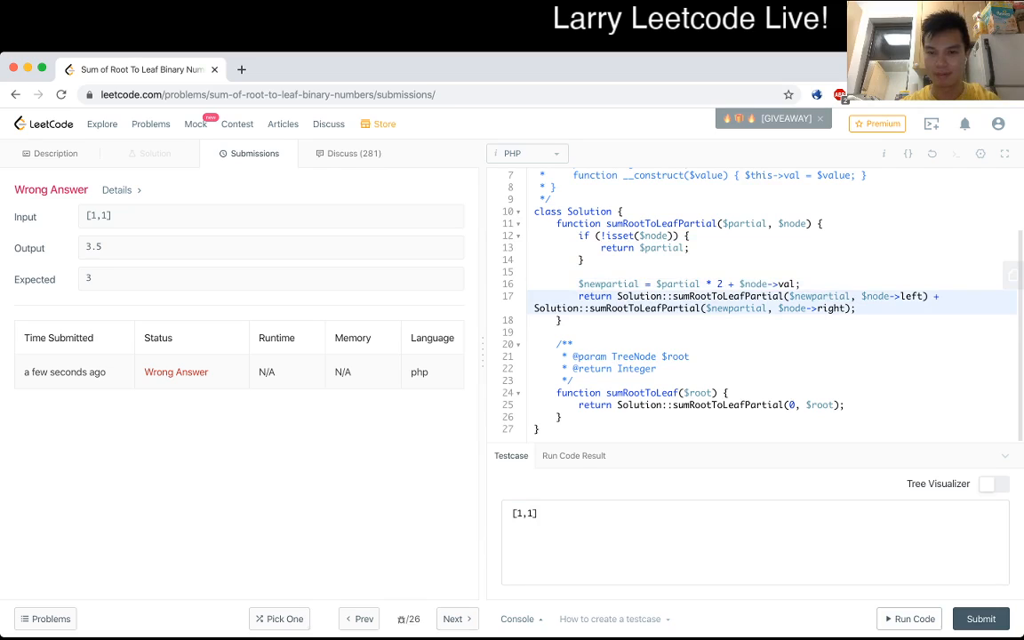
left_click(686, 283)
type("0")
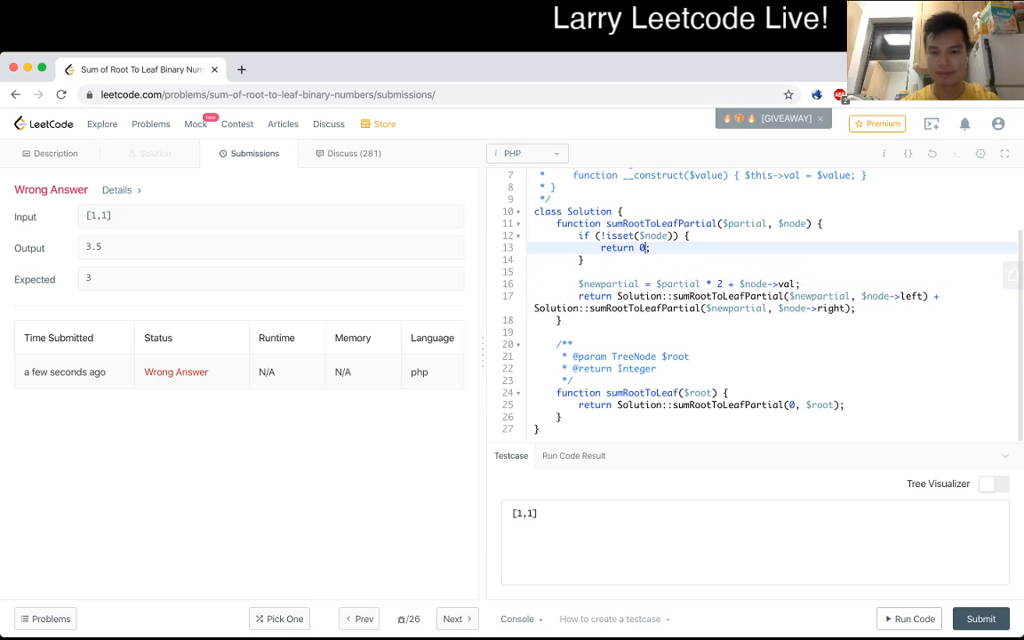
type("$partial")
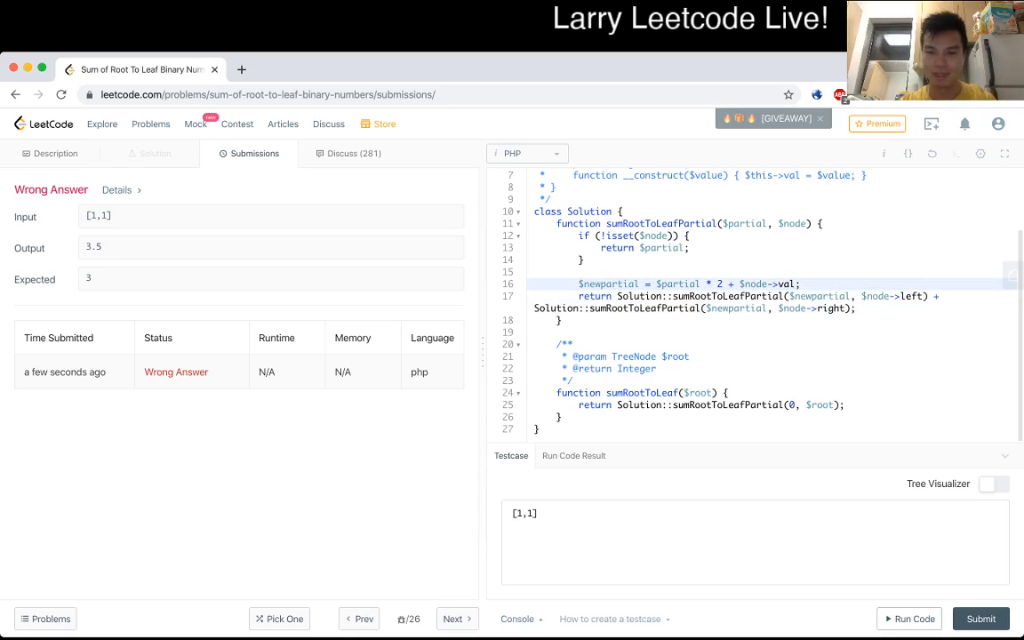
left_click(55, 152)
type("0")
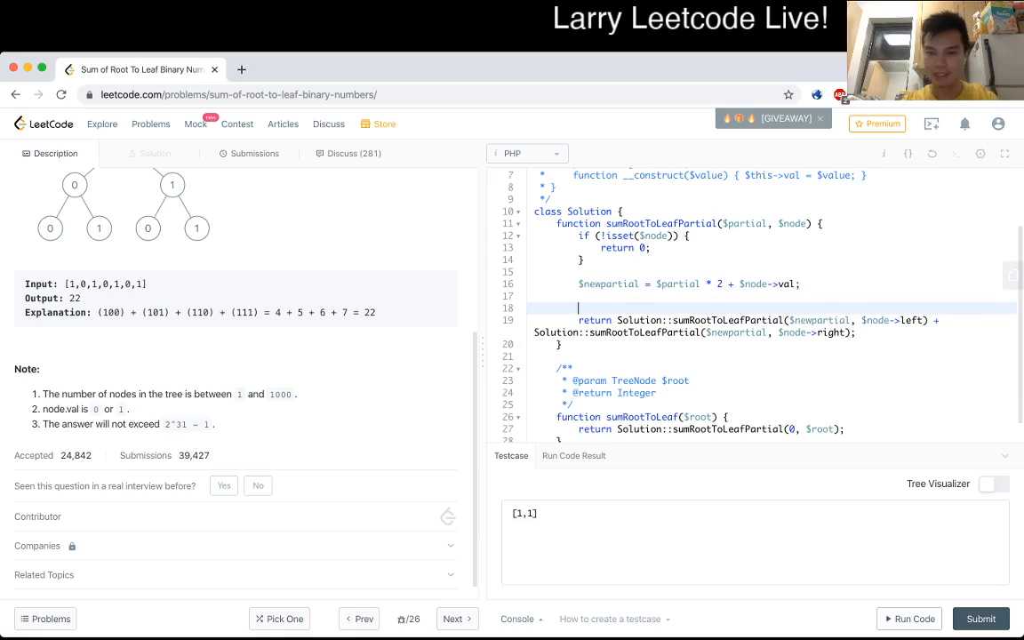
Step: On line 18, type a leaf check: if both children aren't set, return $newpartial
type("if")
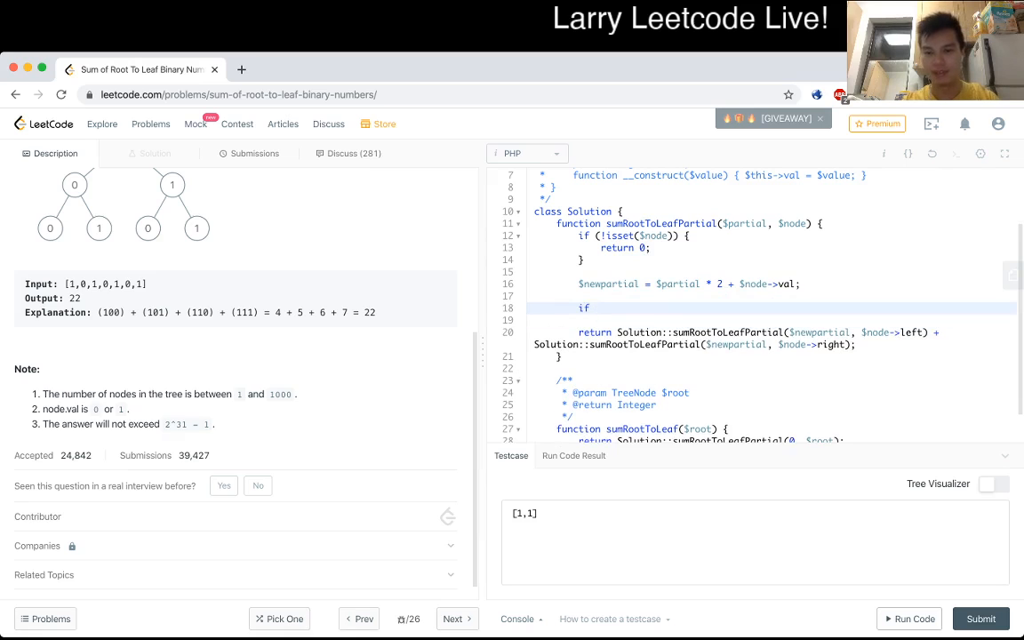
type("($node->left")
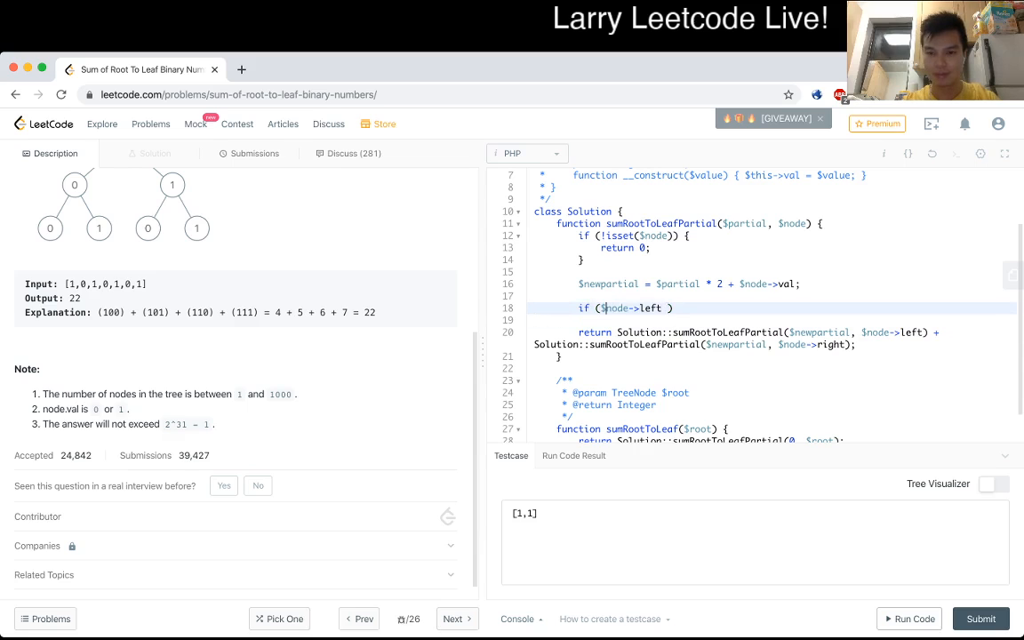
type("isset(")
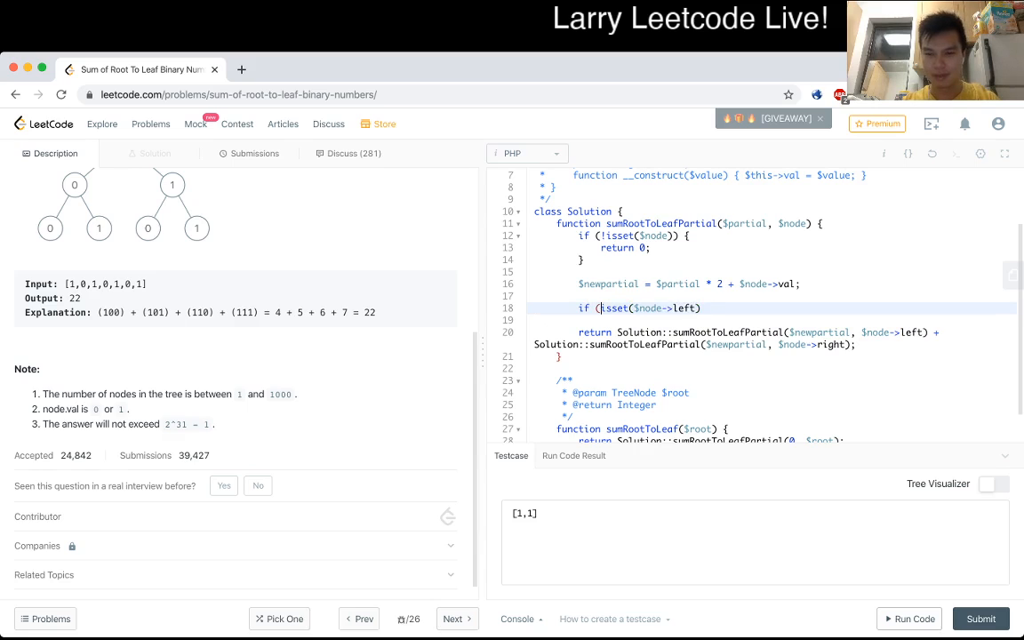
type("!")
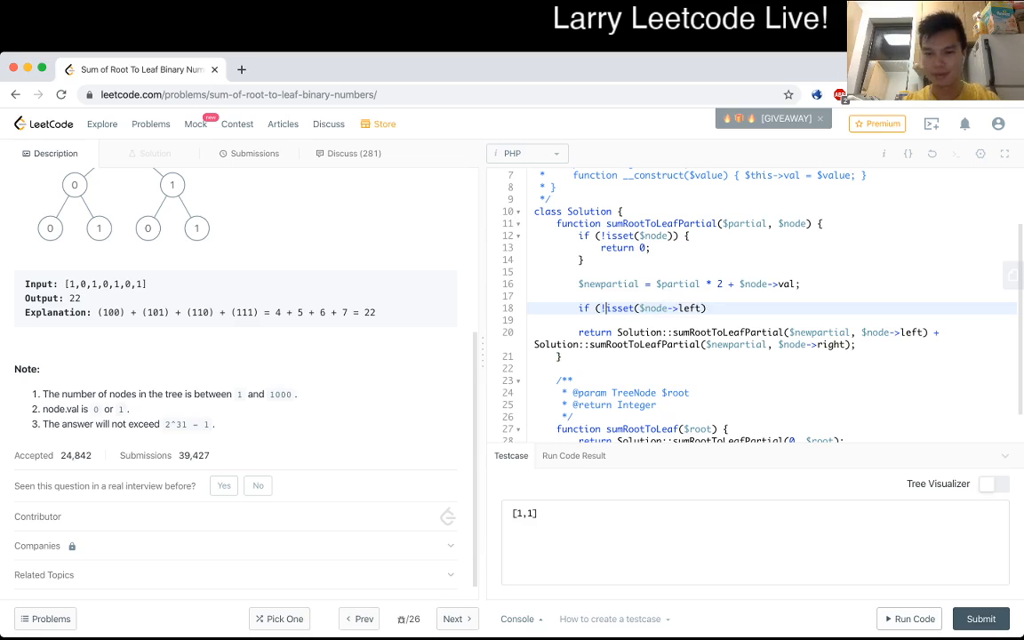
type("(")
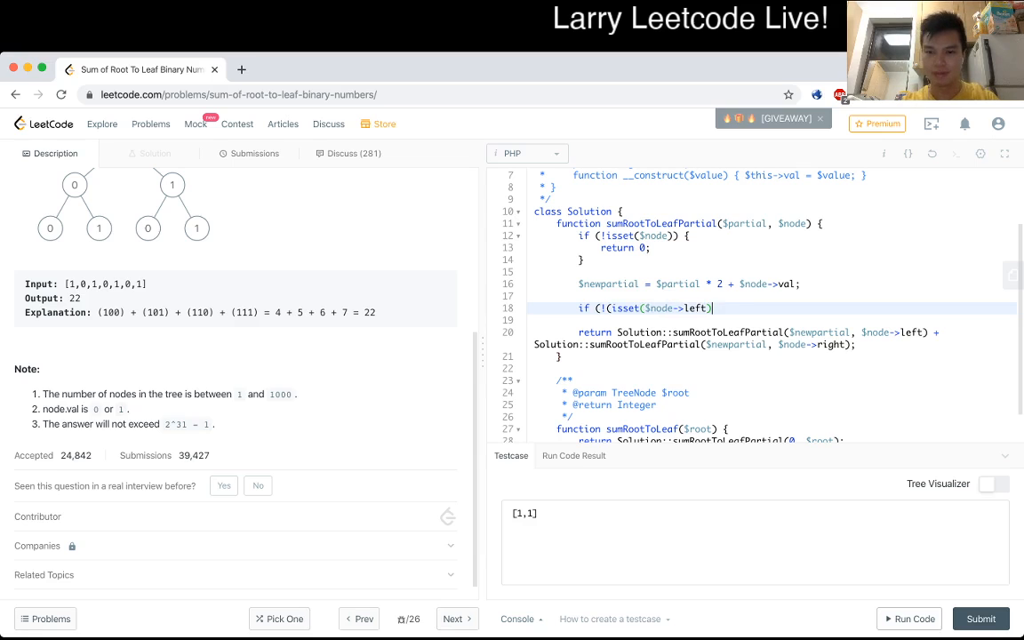
type("&")
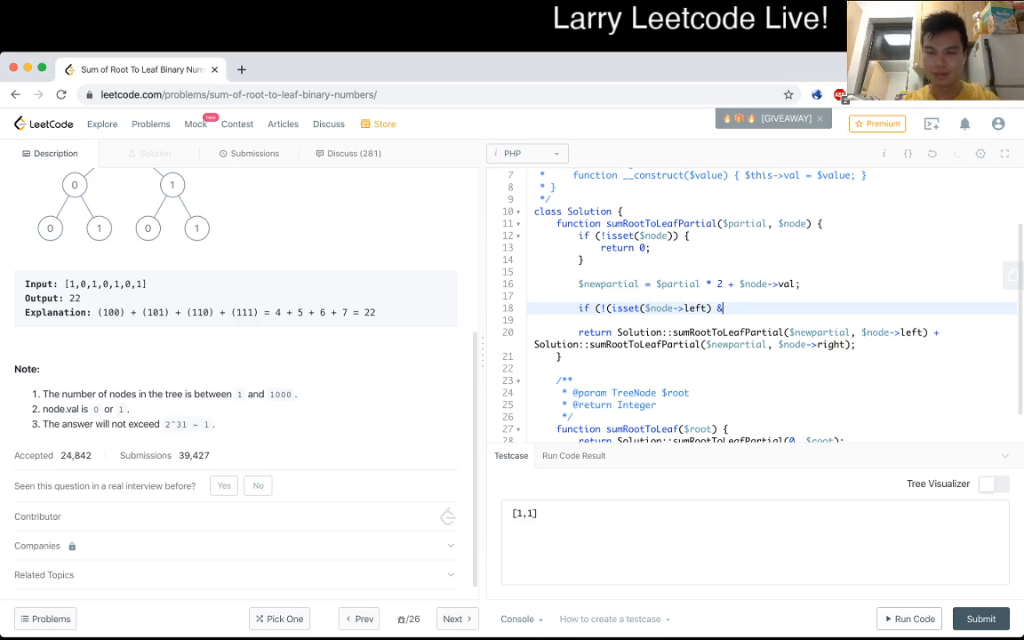
type("& isset($")
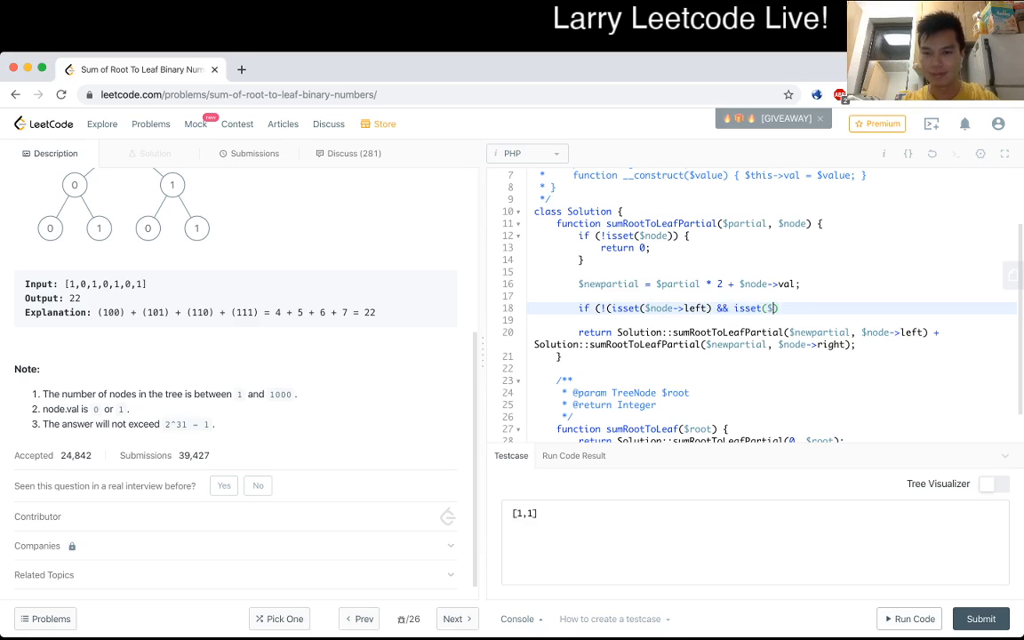
type("node->right)")
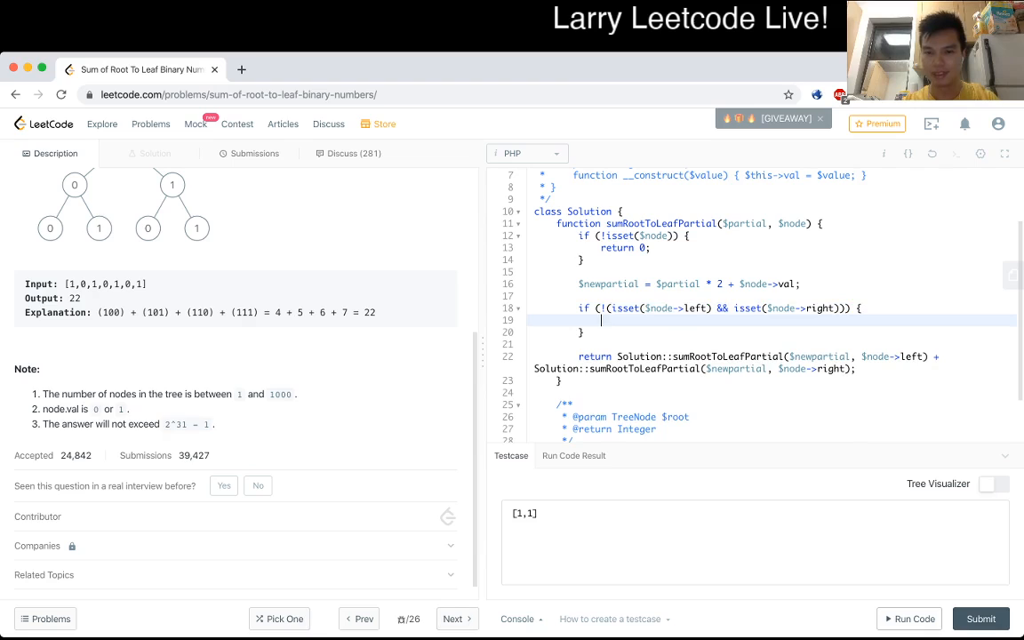
type("r")
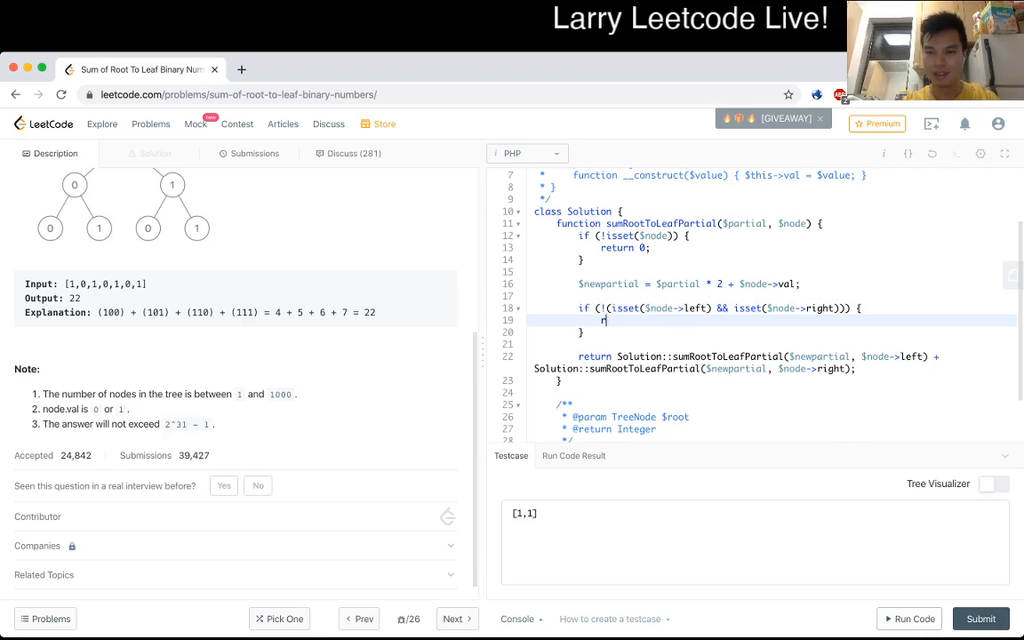
type("eturn")
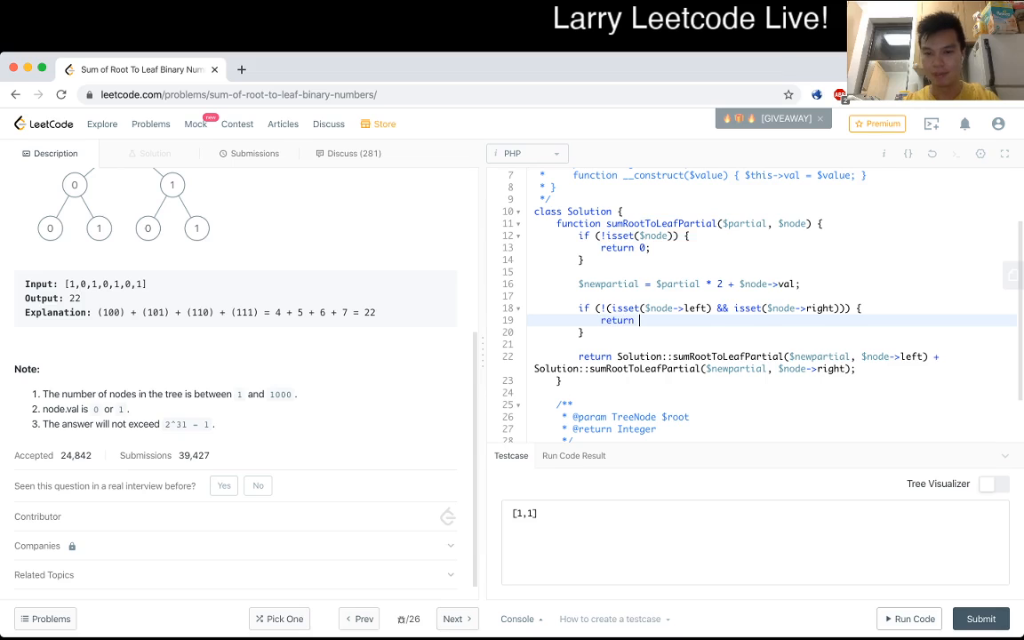
type("$newp")
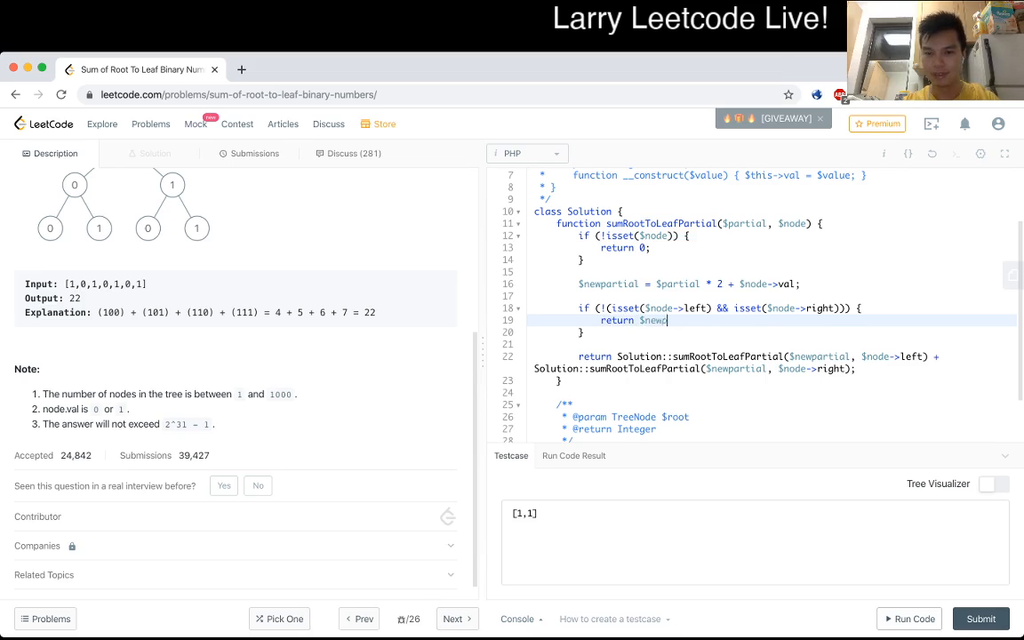
type("partial;")
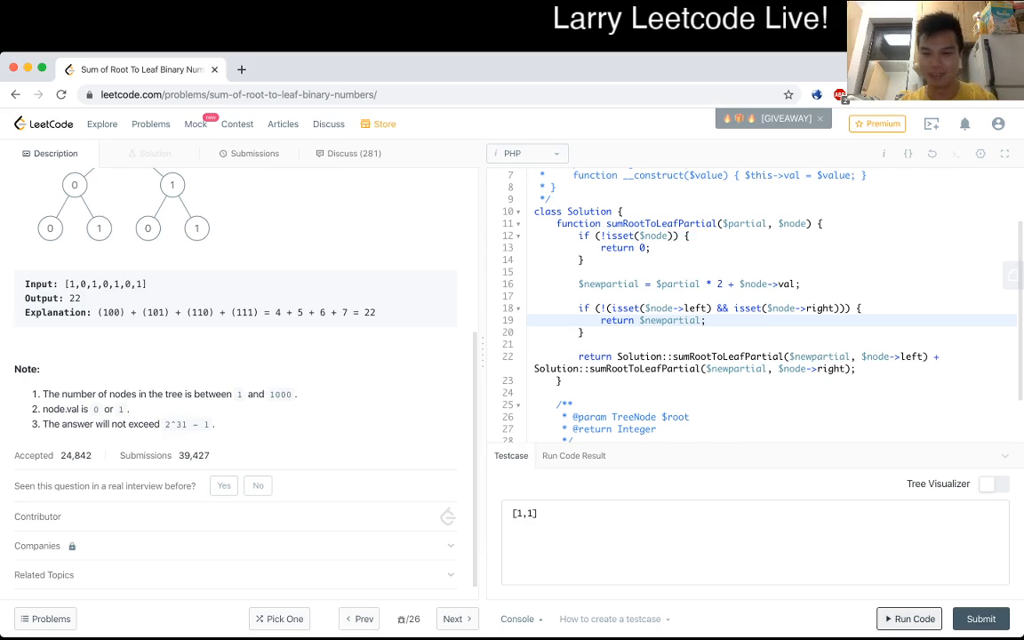
Step: Run the [1,1] test, then change the leaf check to !isset(left) && !isset(right)
left_click(909, 618)
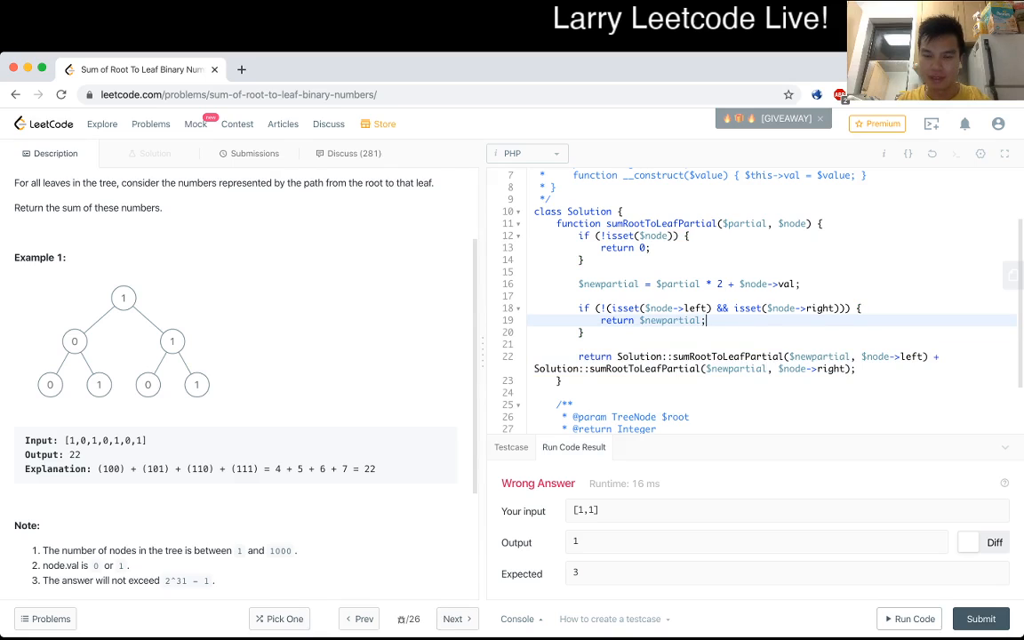
left_click(630, 308)
type("!")
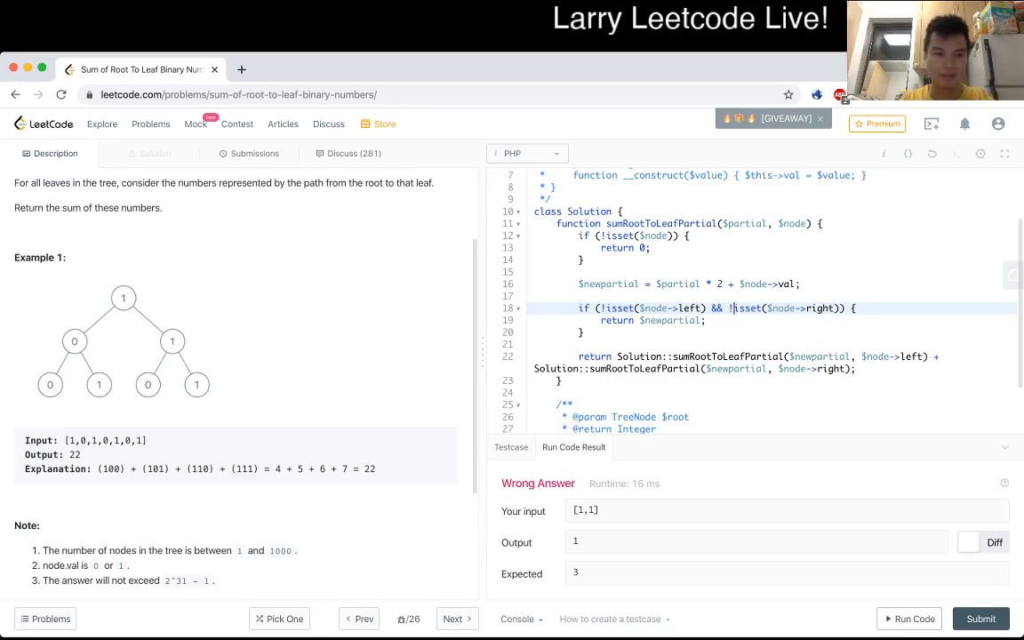
left_click(908, 619)
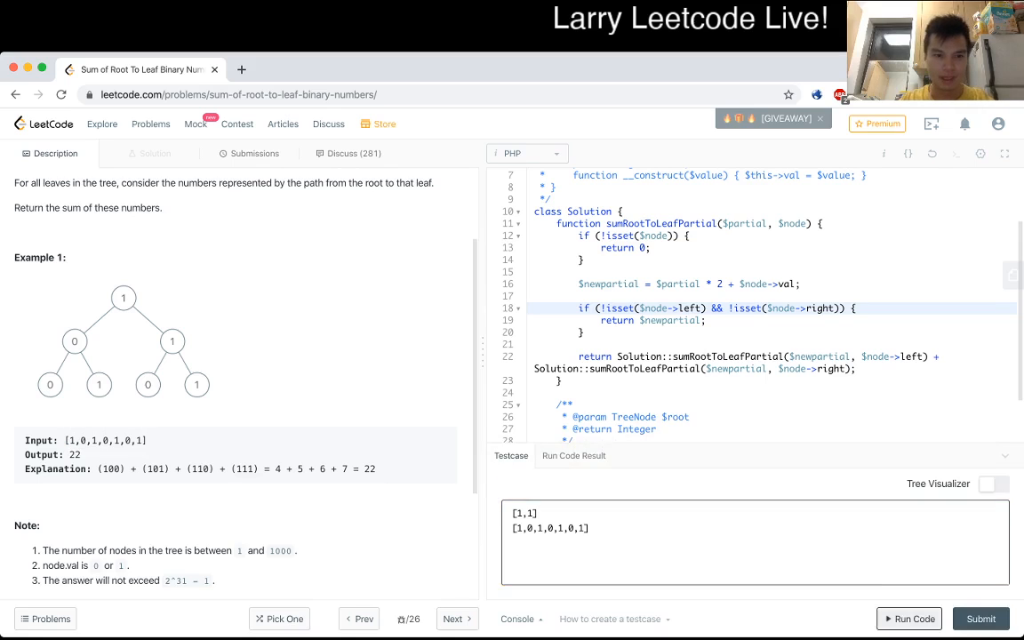
Step: Confirm the runs give 3 and 22, add more [1,0,1,0,1,0,1] input, and rerun
left_click(981, 619)
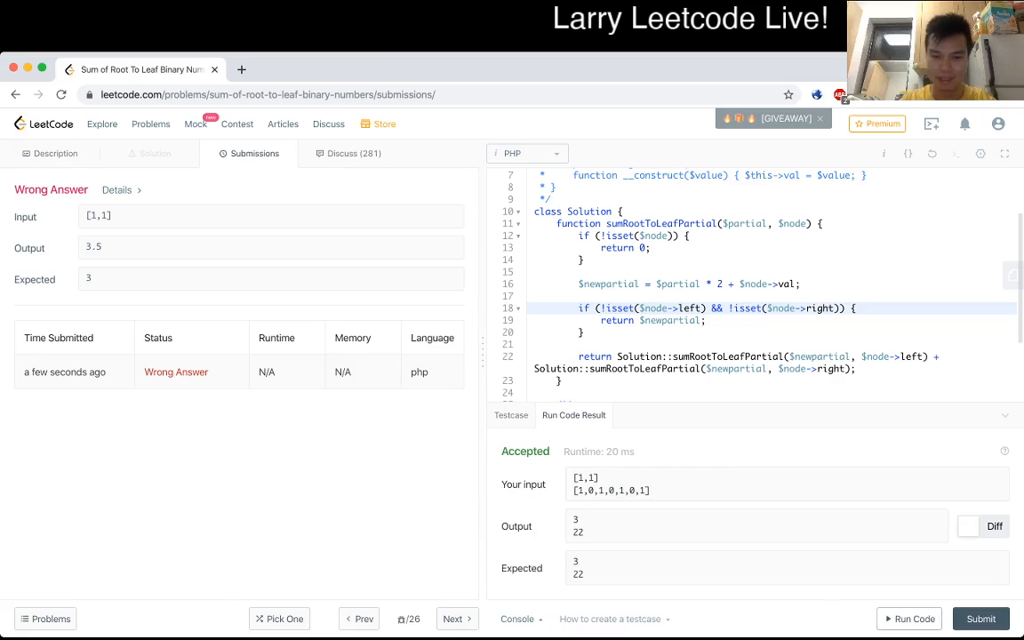
left_click(512, 415)
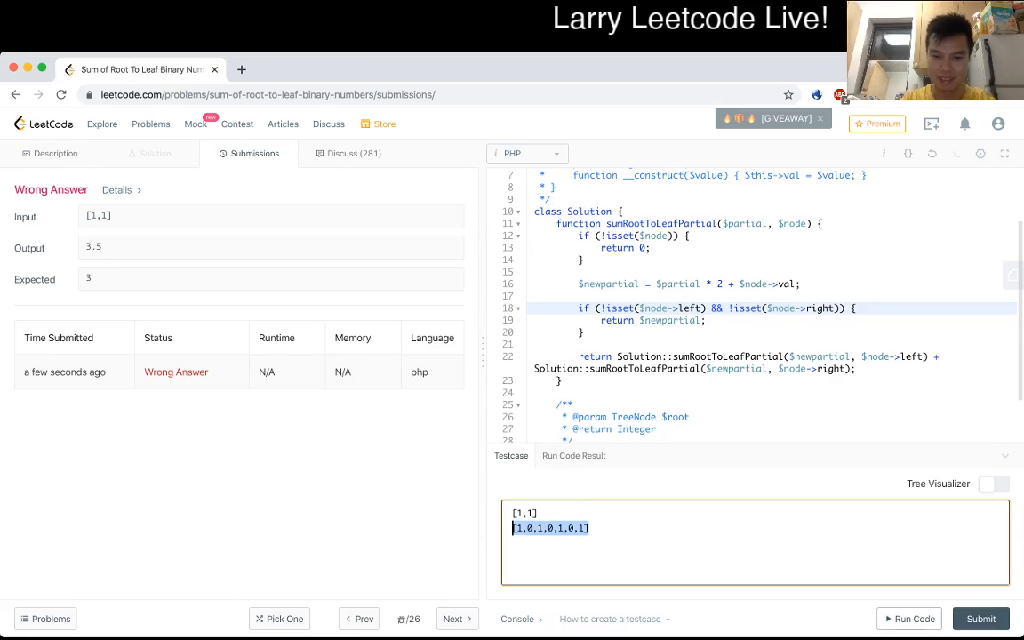
type("[1,0,1,0,1,0,1]")
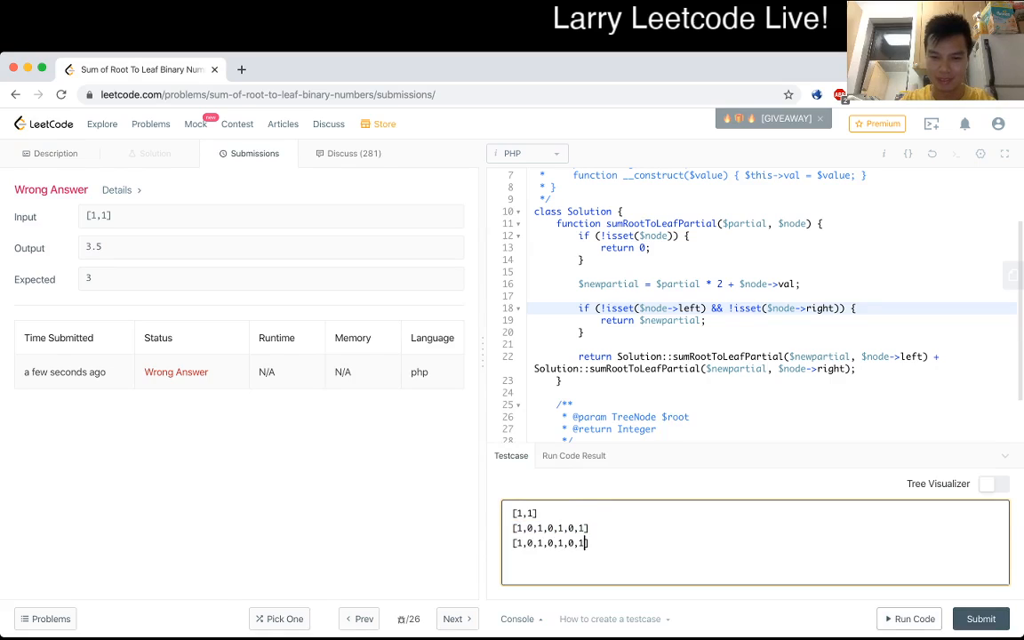
type("[1,0,1,0,1,0,1]")
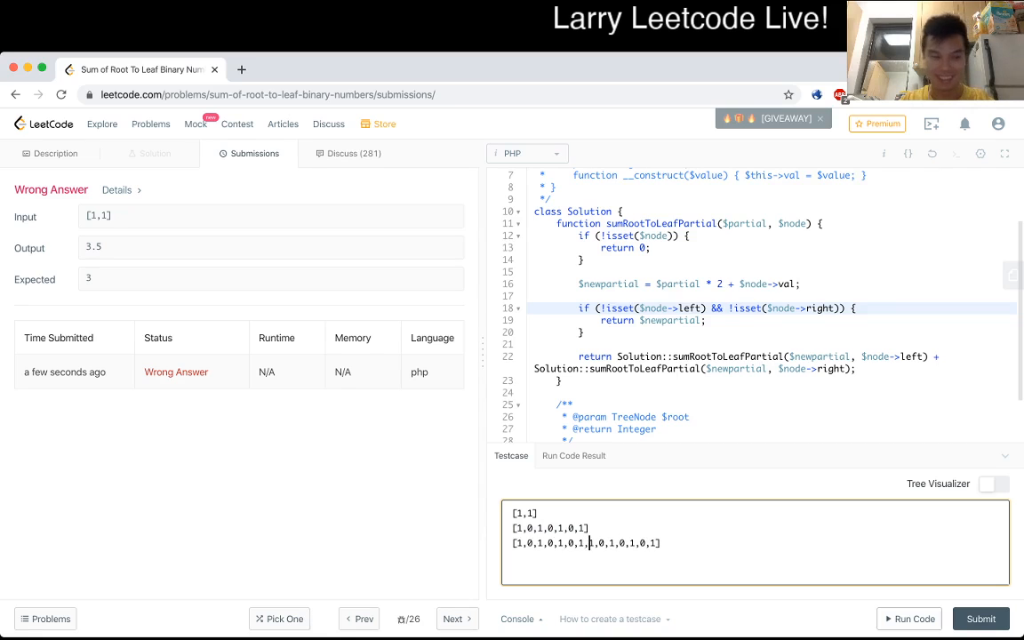
left_click(908, 619)
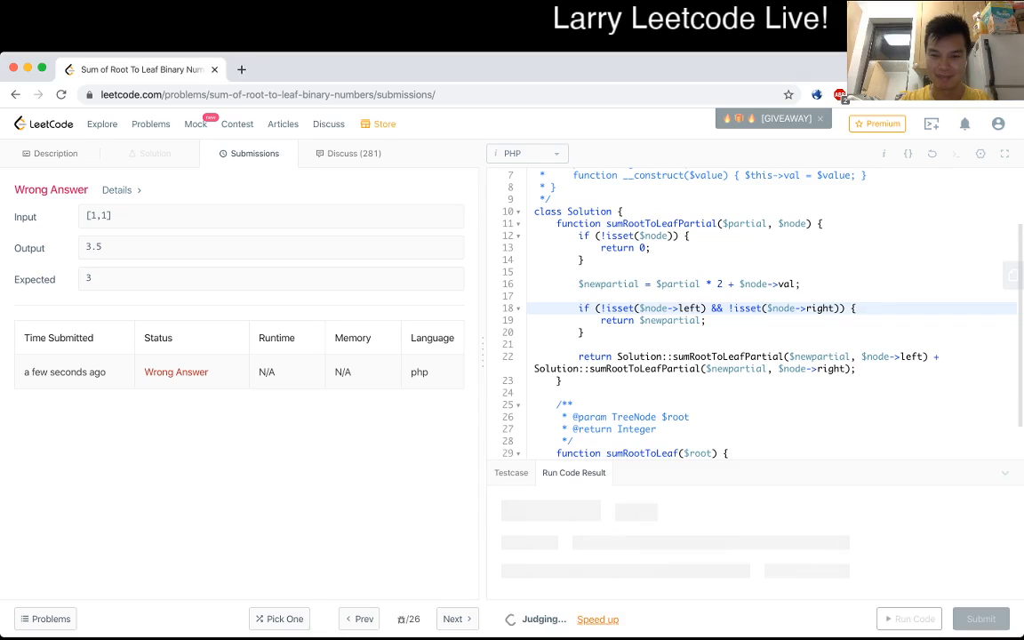
Step: Return to the problem description and reload the page after judging gets stuck
scroll("down", 3)
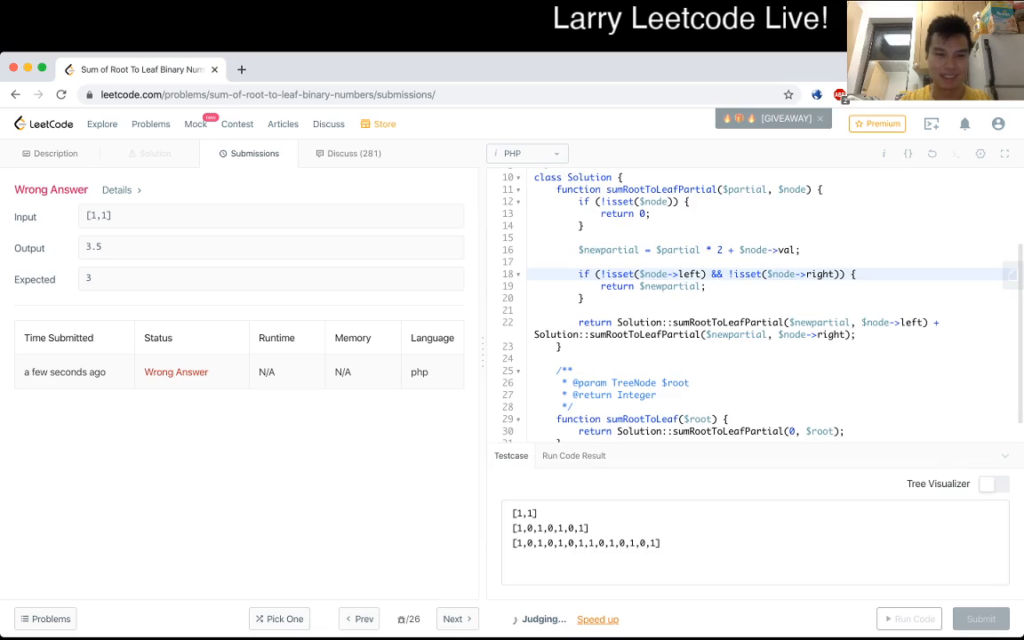
left_click(55, 153)
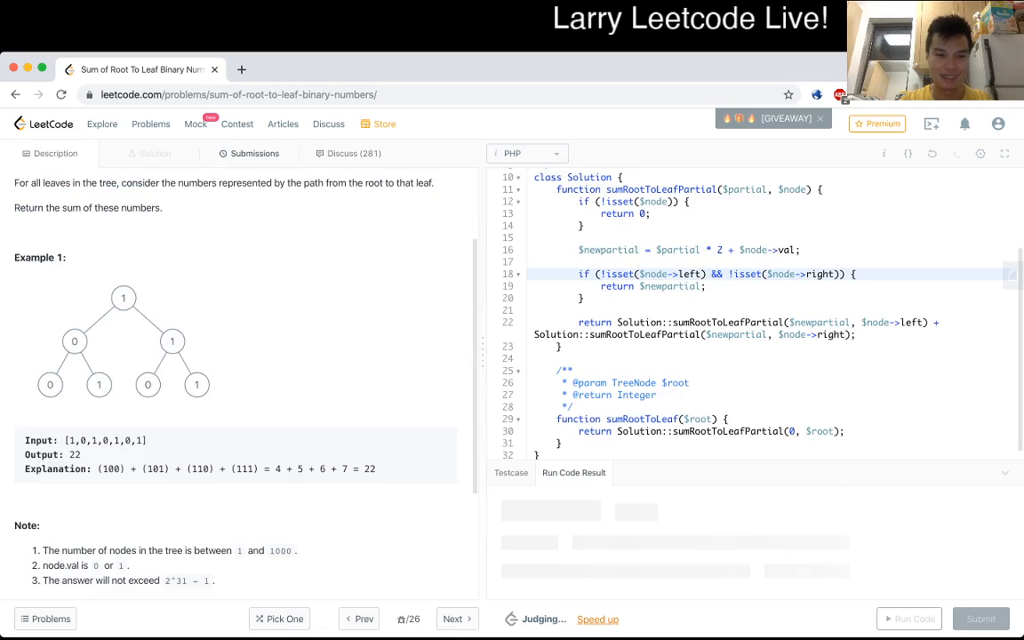
scroll("down", 3)
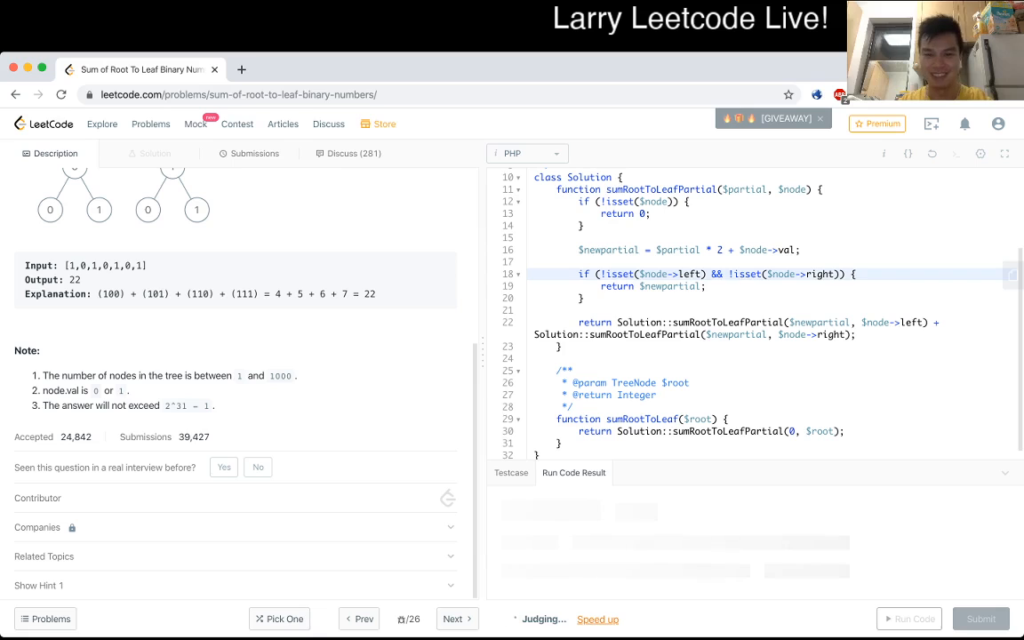
key("cmd+a")
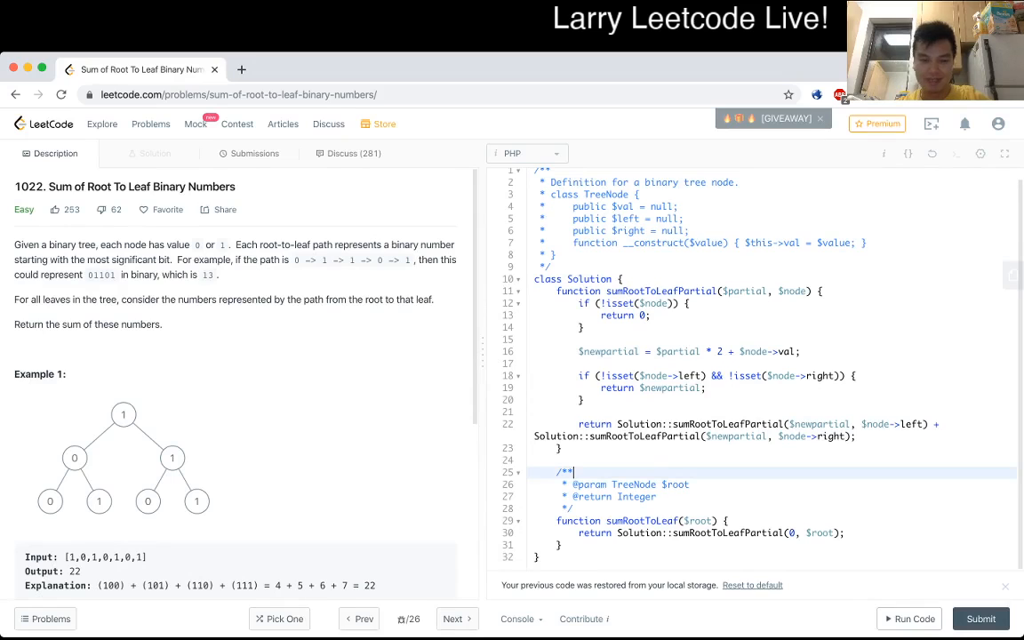
Step: Reopen the custom testcase box and enter [1,0,1,0,1,0,1] on separate lines
left_click(909, 619)
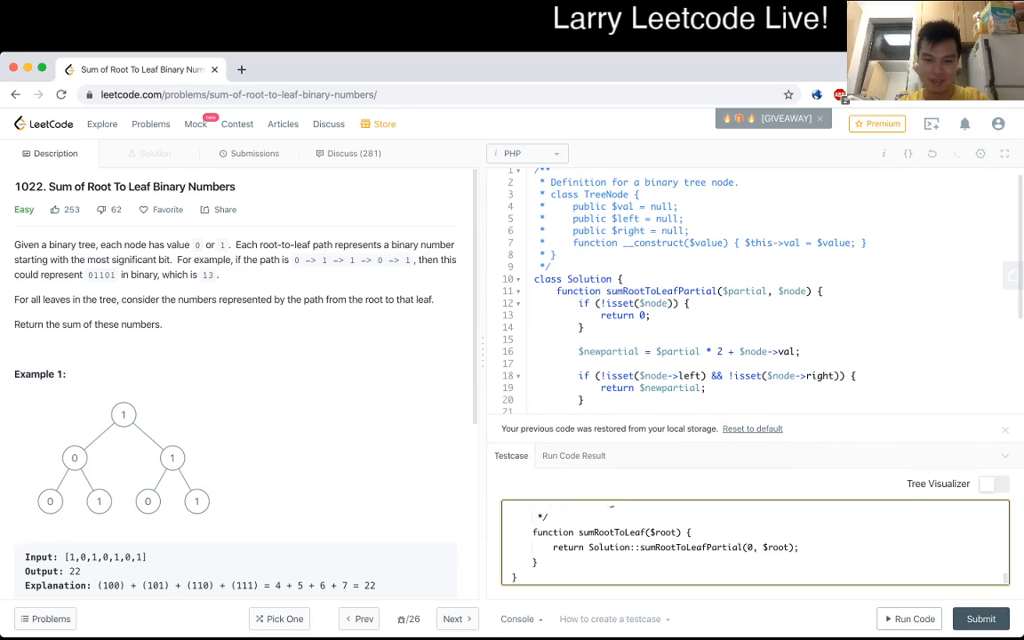
type("[1,0,1,0,1,0,1]")
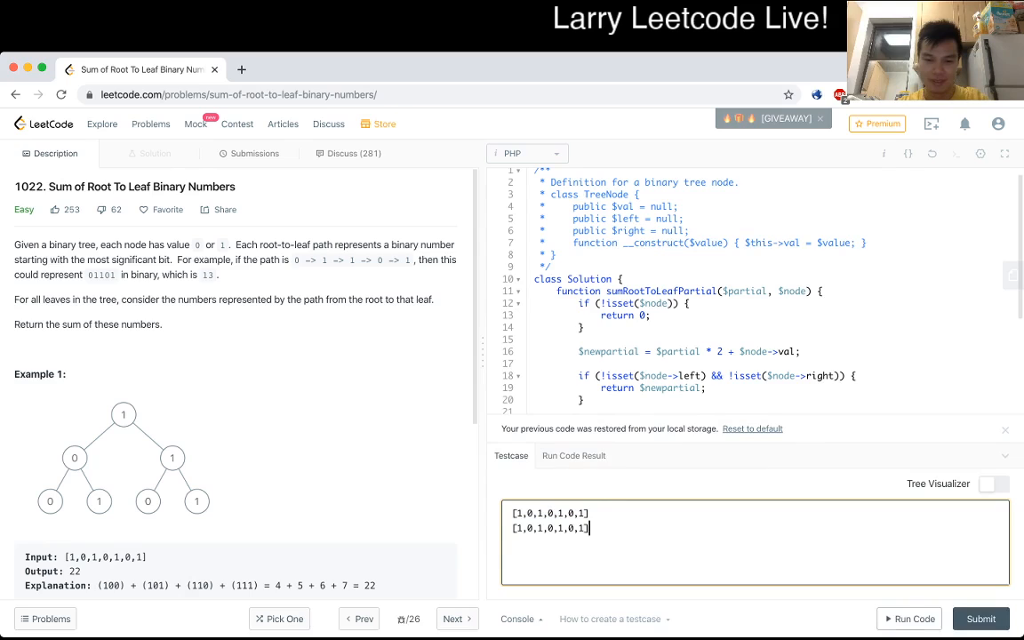
type("[1,0,1,0,1,0,1]")
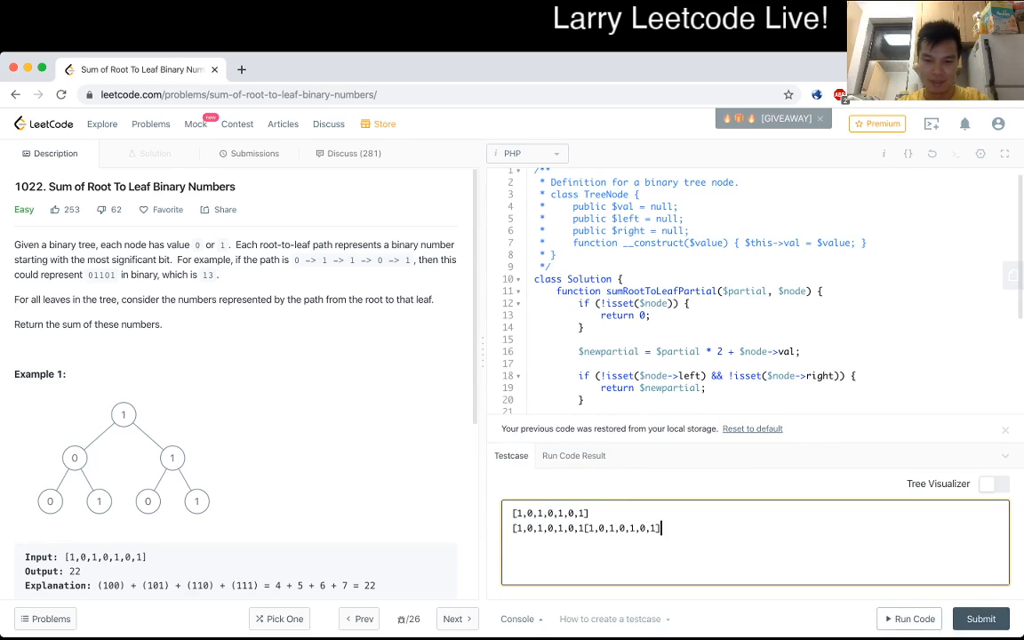